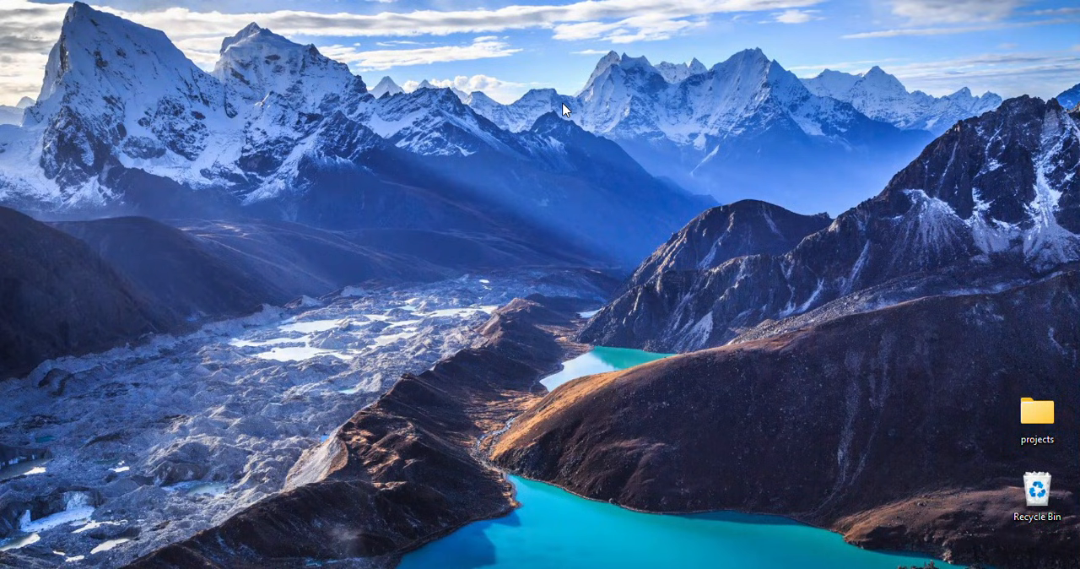
mouse_move(558, 112)
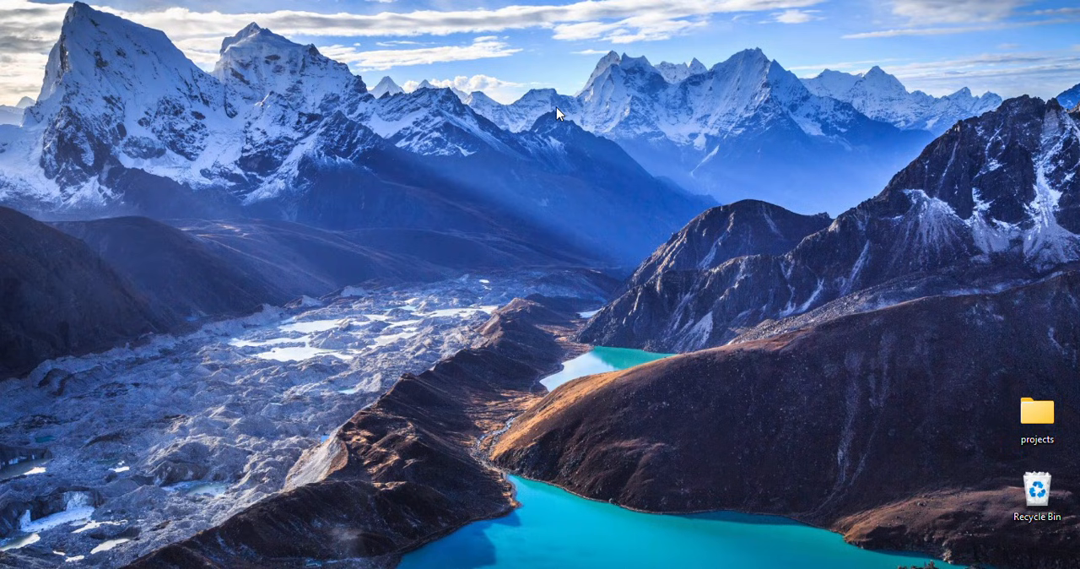
mouse_move(557, 118)
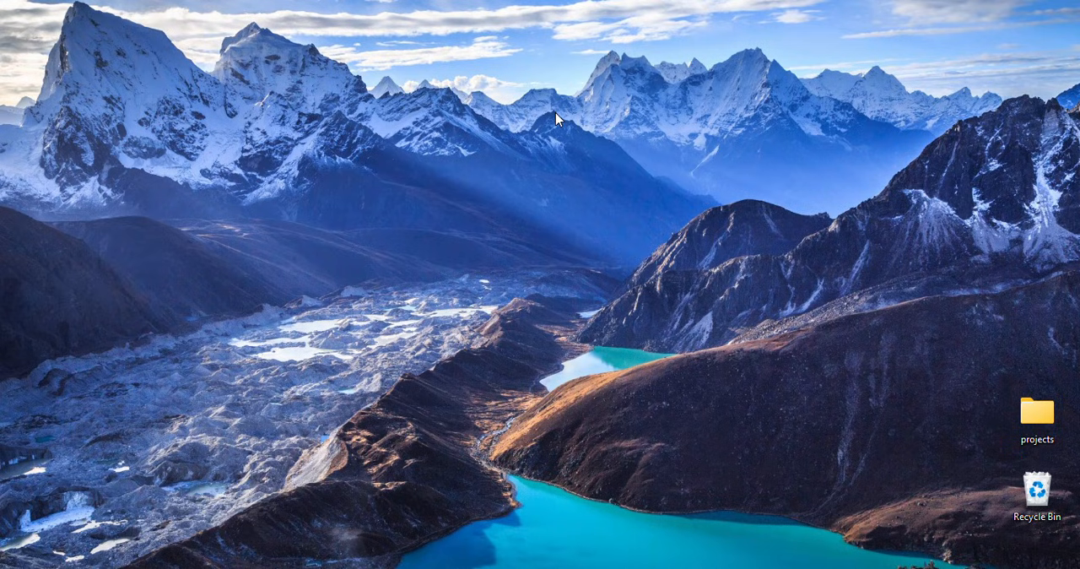
mouse_move(549, 137)
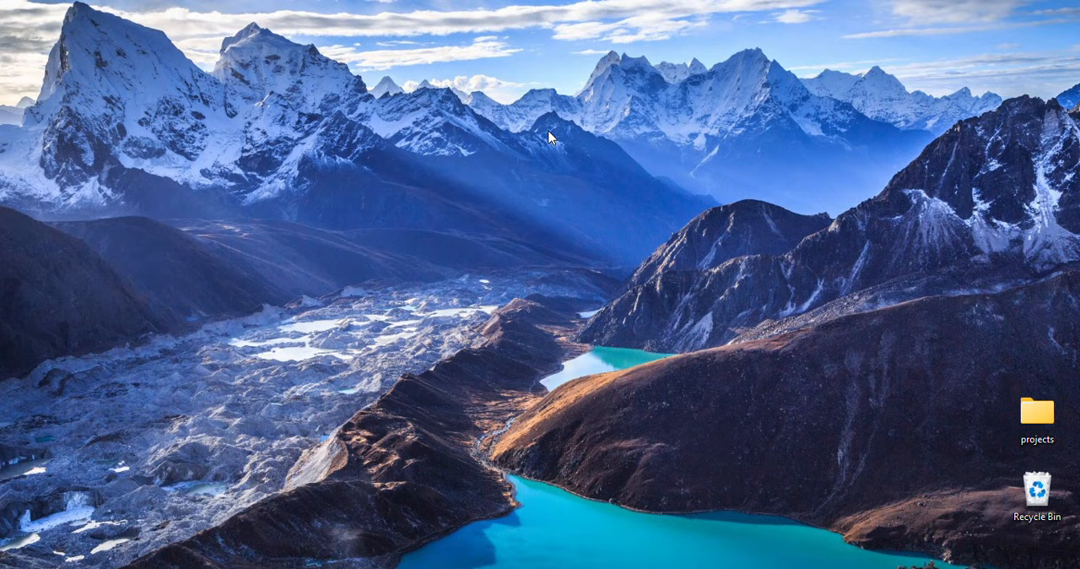
mouse_move(544, 150)
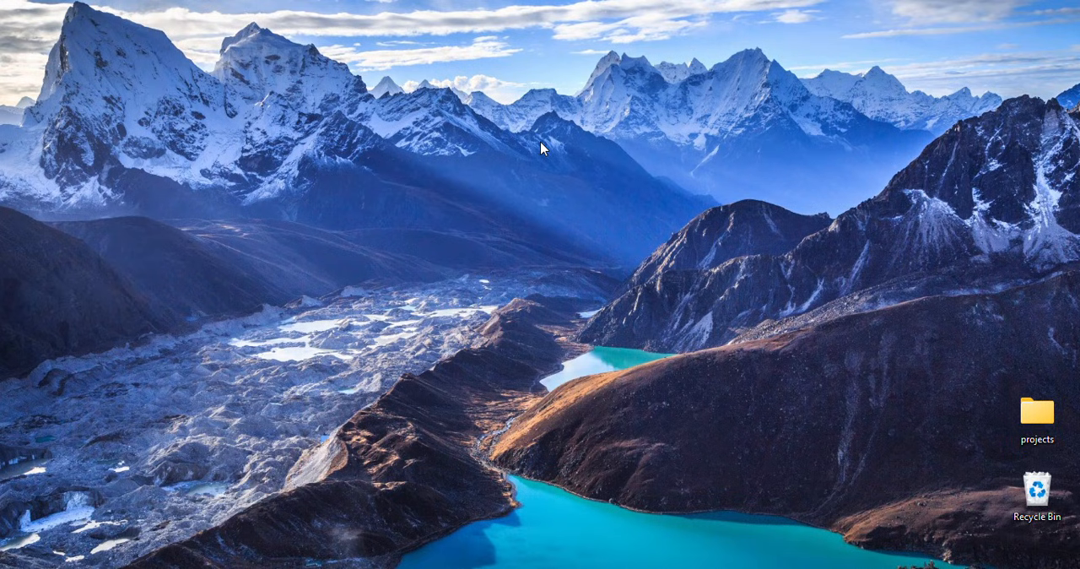
mouse_move(555, 498)
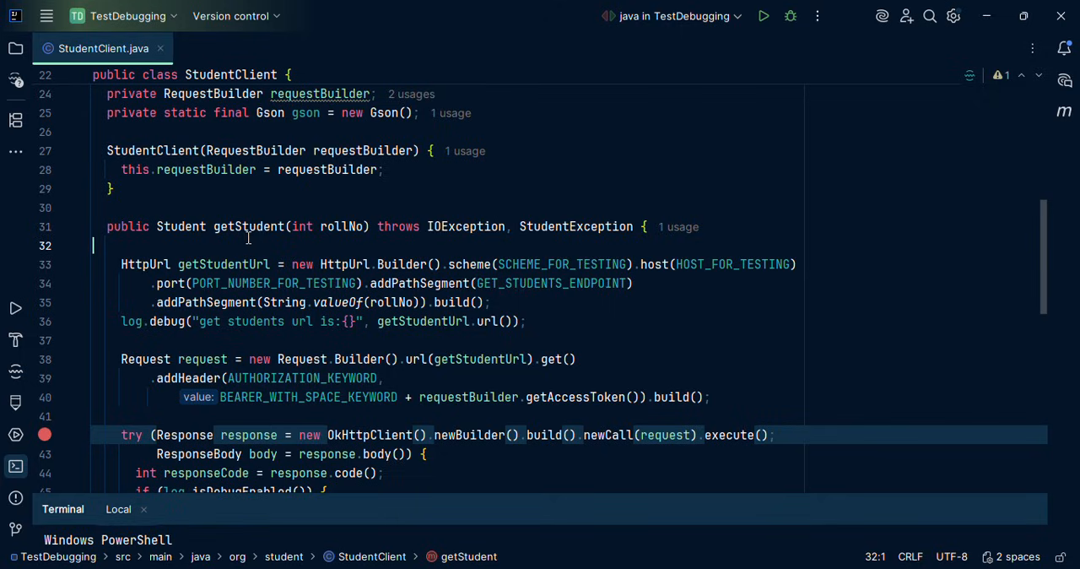
mouse_move(344, 231)
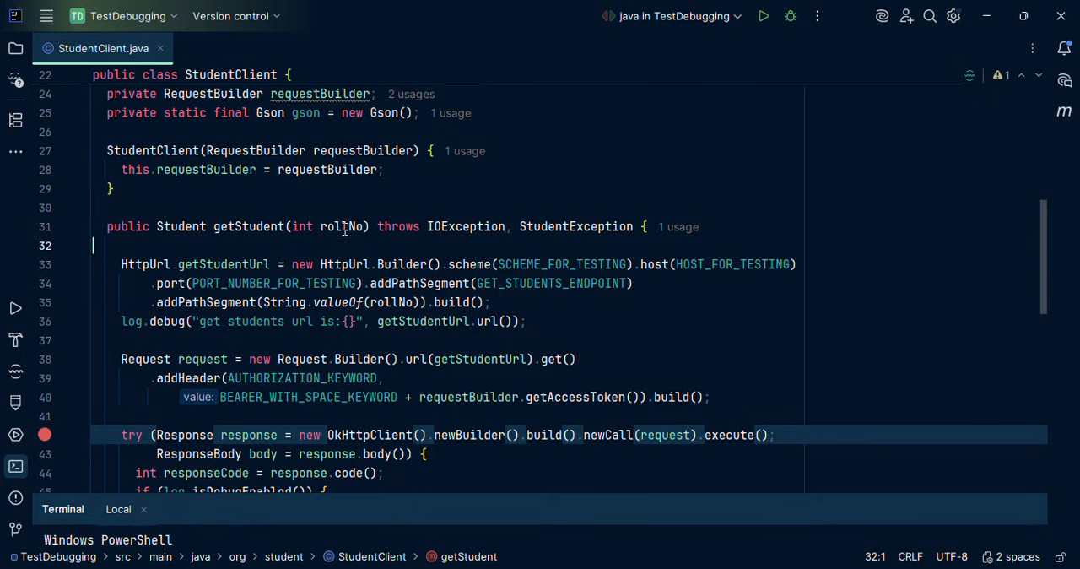
mouse_move(345, 226)
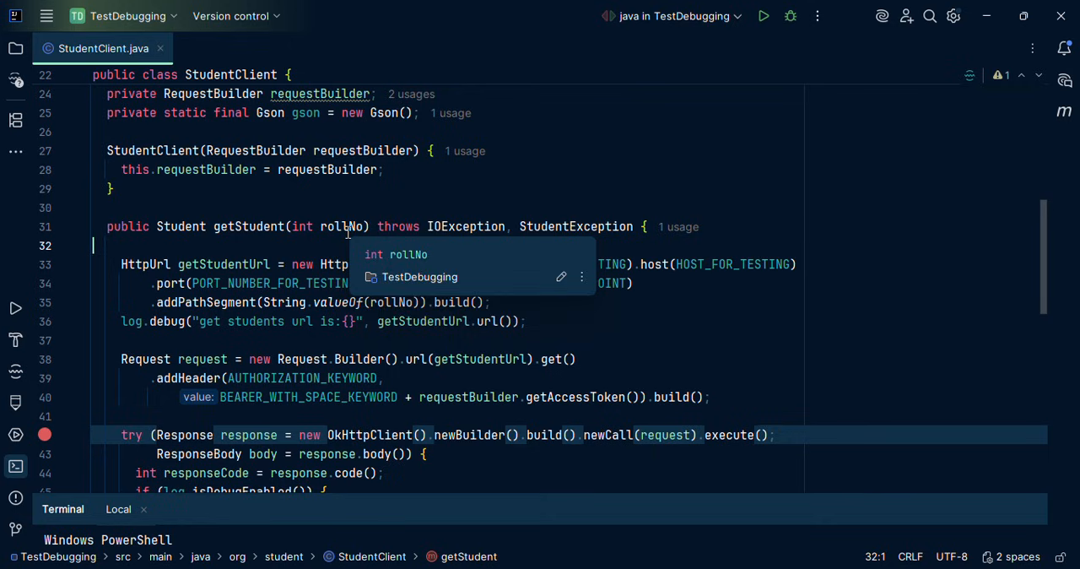
Step: Comment out the URL and Request building lines 33–40 at the top of getStudent
scroll("down", 3)
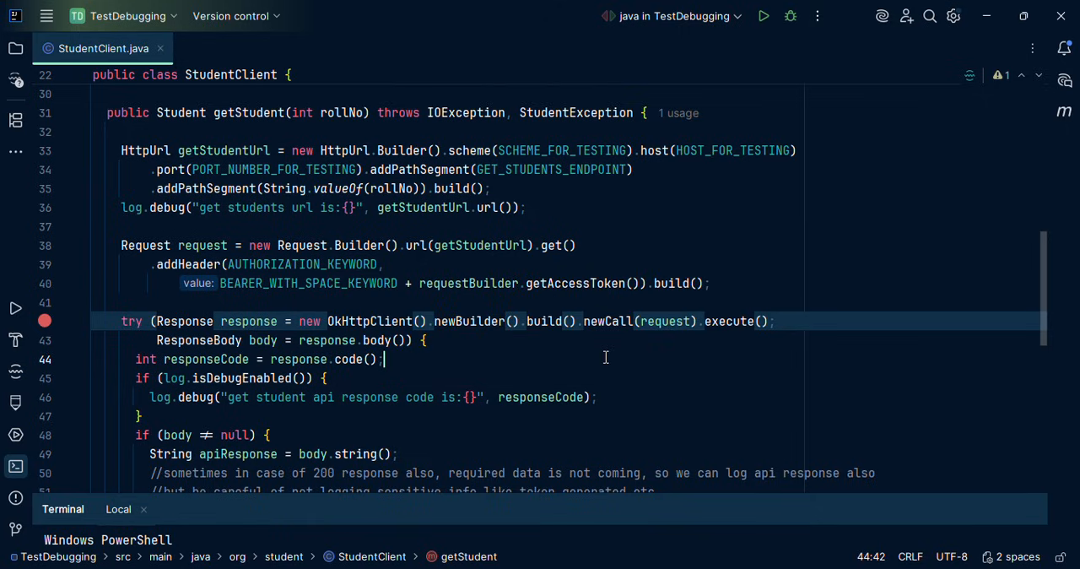
scroll("down", 3)
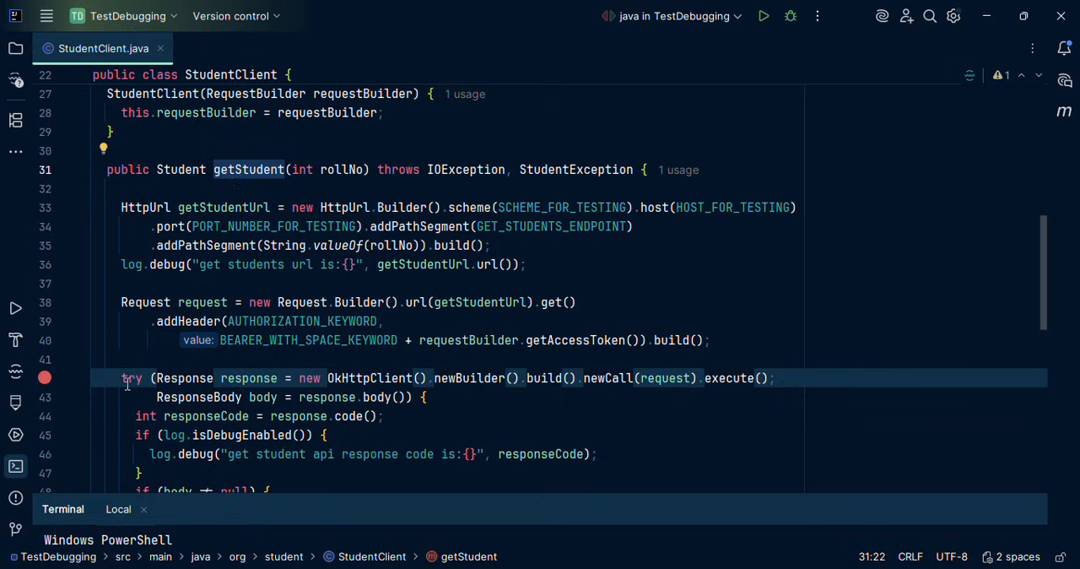
left_click(120, 377)
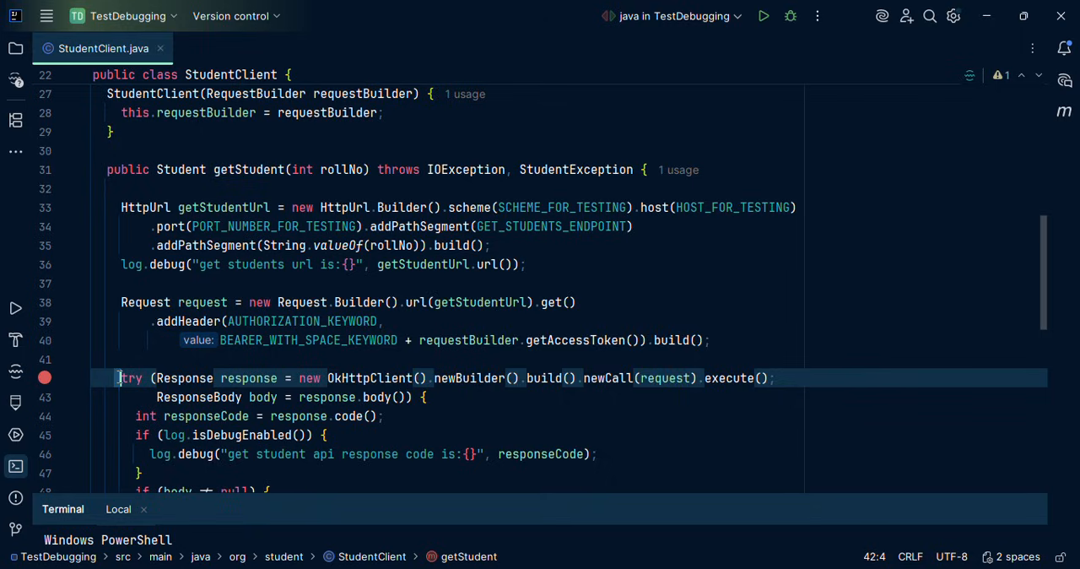
left_click_drag(121, 377, 304, 377)
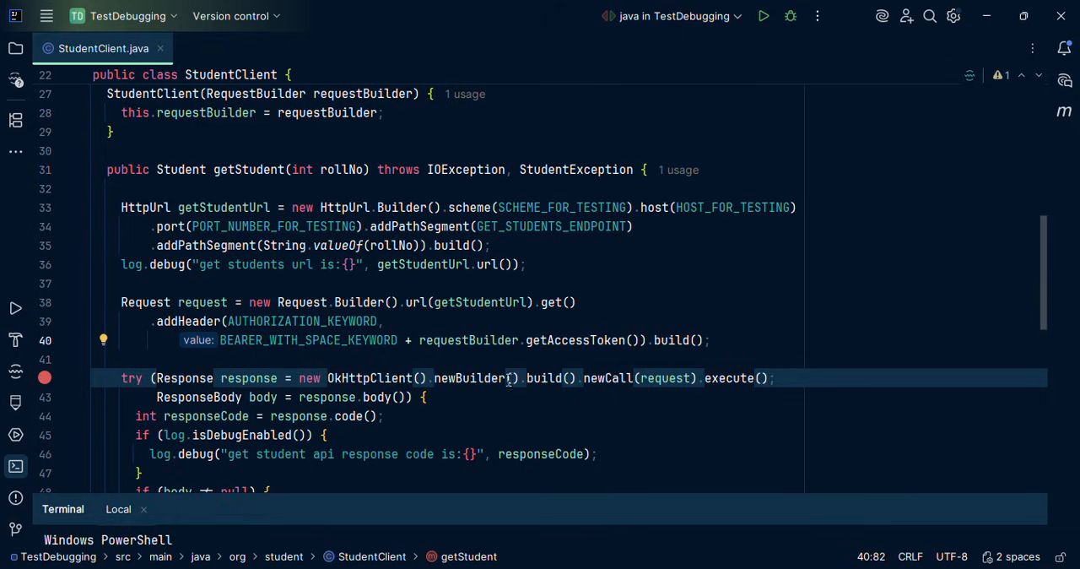
mouse_move(664, 378)
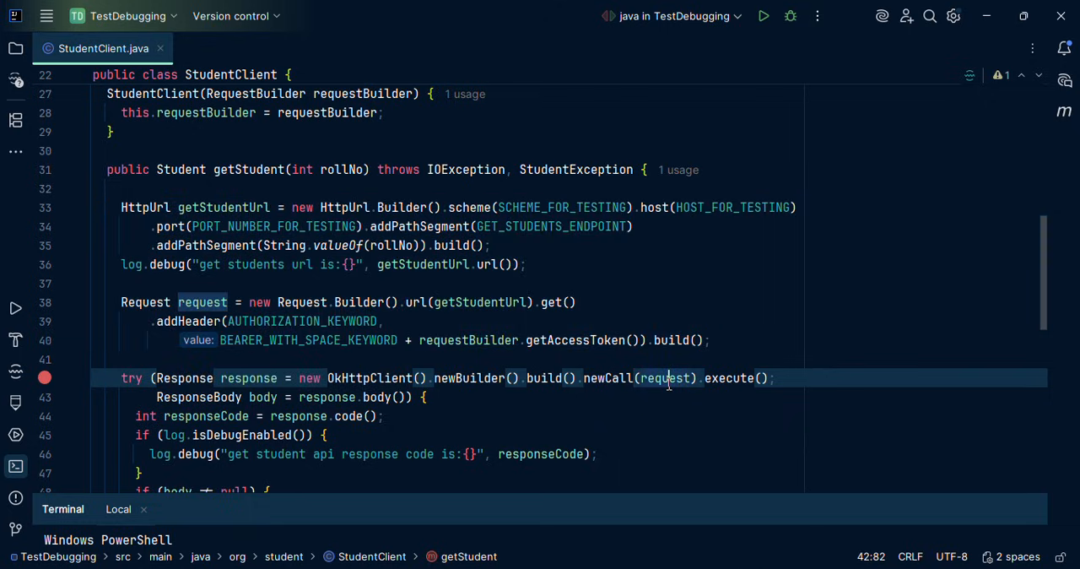
mouse_move(667, 378)
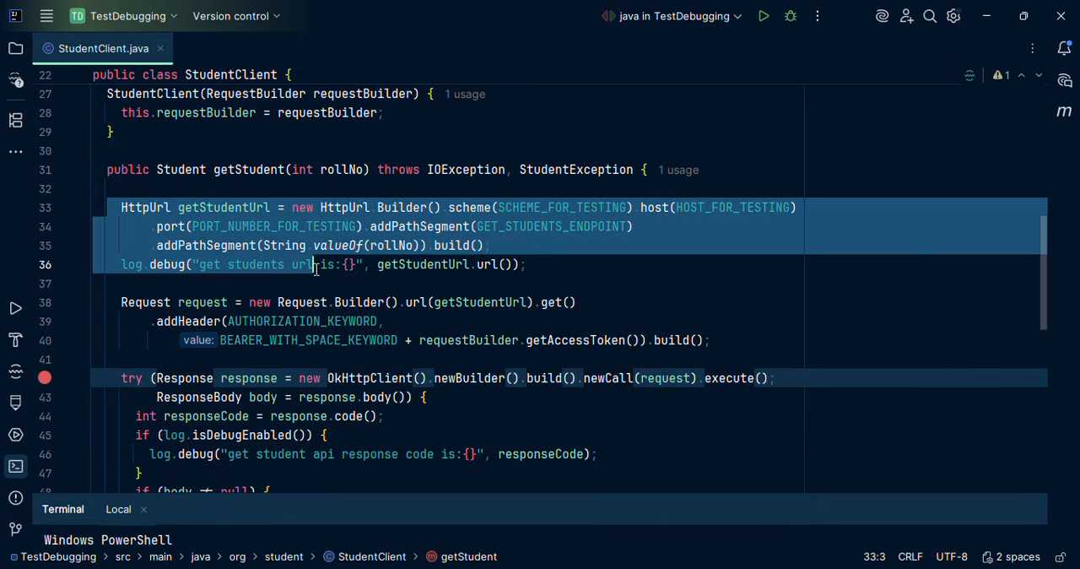
left_click(707, 340)
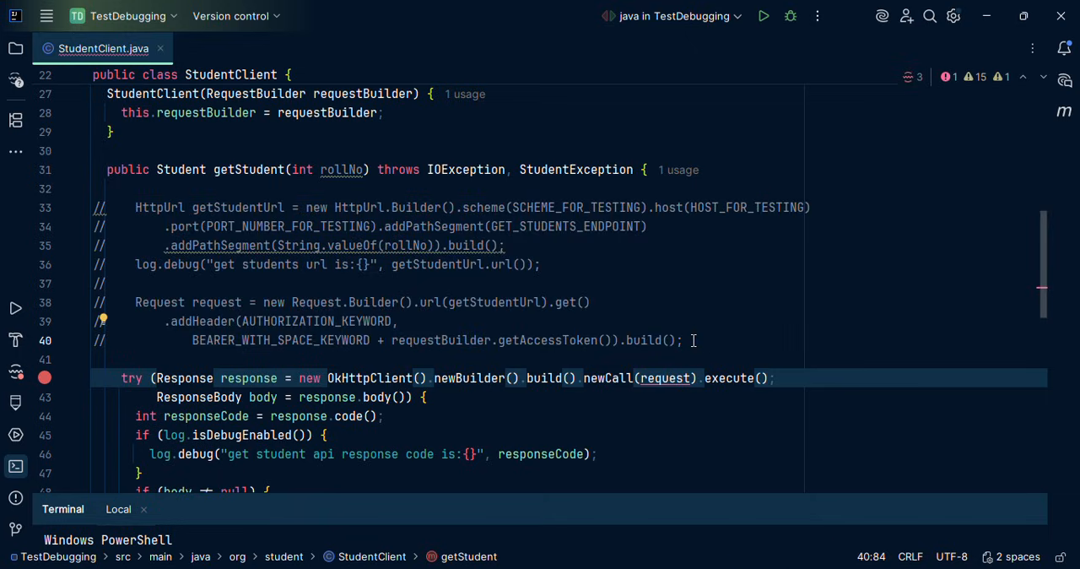
key("enter")
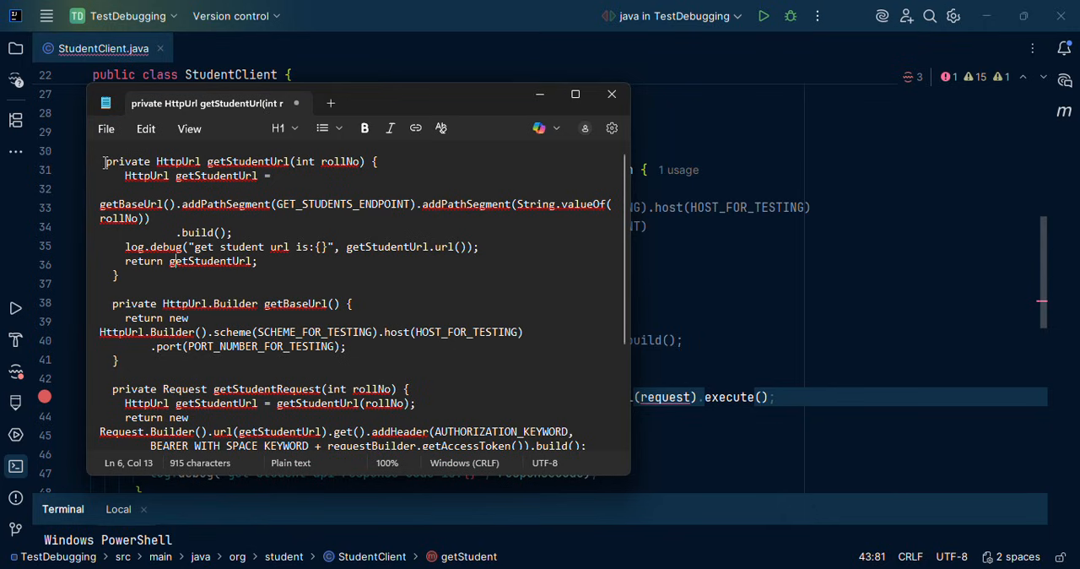
Step: Copy the drafted getStudentUrl, getBaseUrl and getStudentRequest methods from Notepad back into StudentClient
left_click_drag(103, 161, 275, 434)
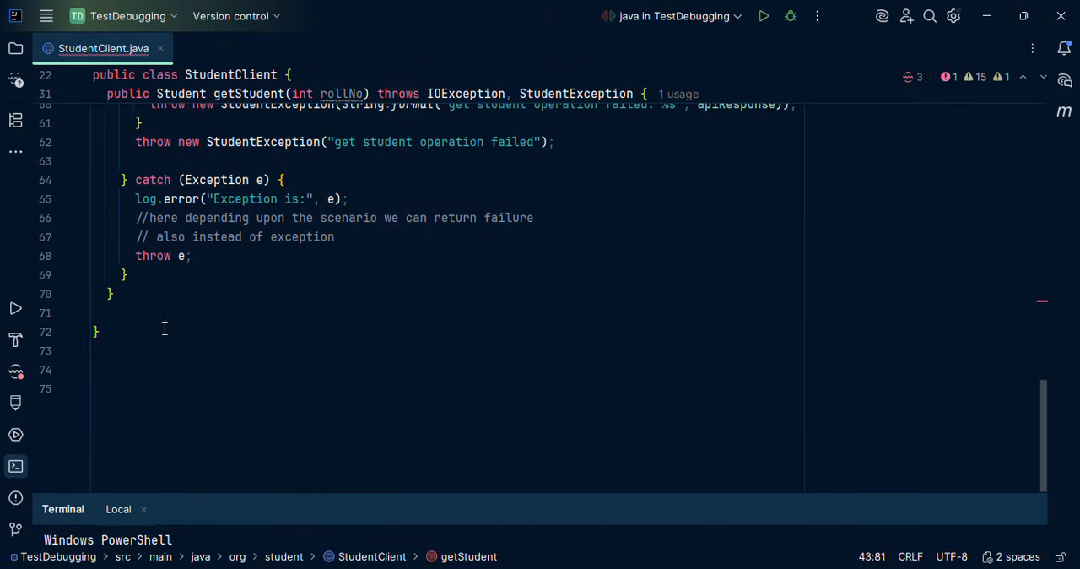
scroll("down", 3)
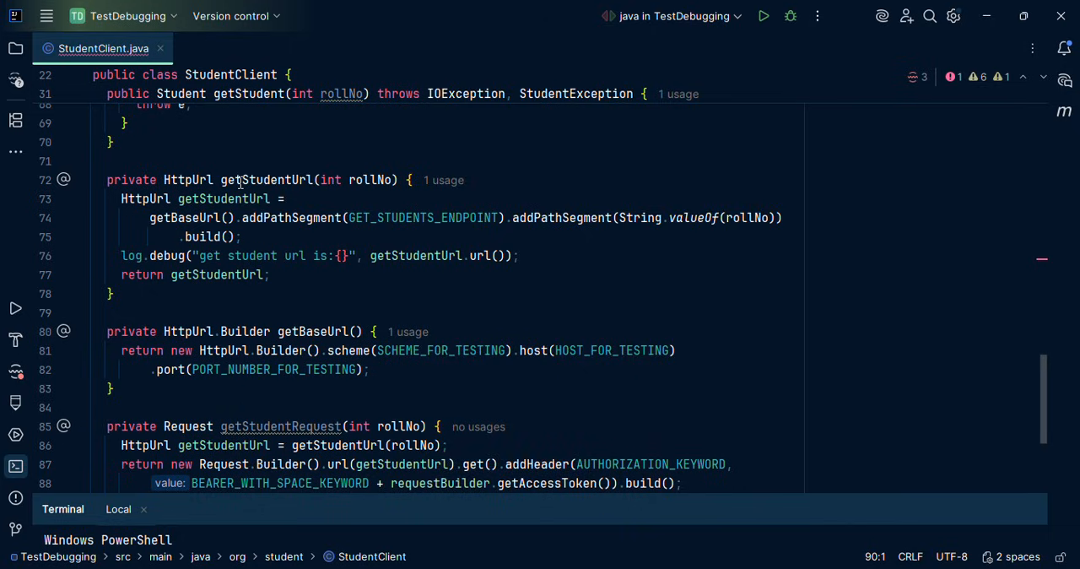
Step: Fix the pasted helpers with a missing semicolon and check where getStudentUrl, getBaseUrl and getStudentRequest are used
left_click(268, 179)
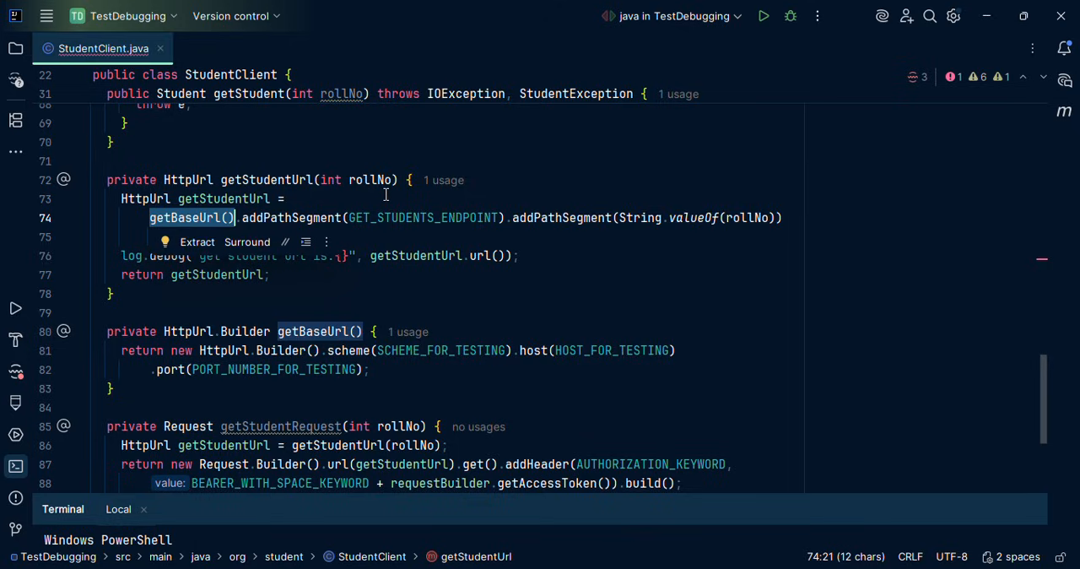
mouse_move(363, 180)
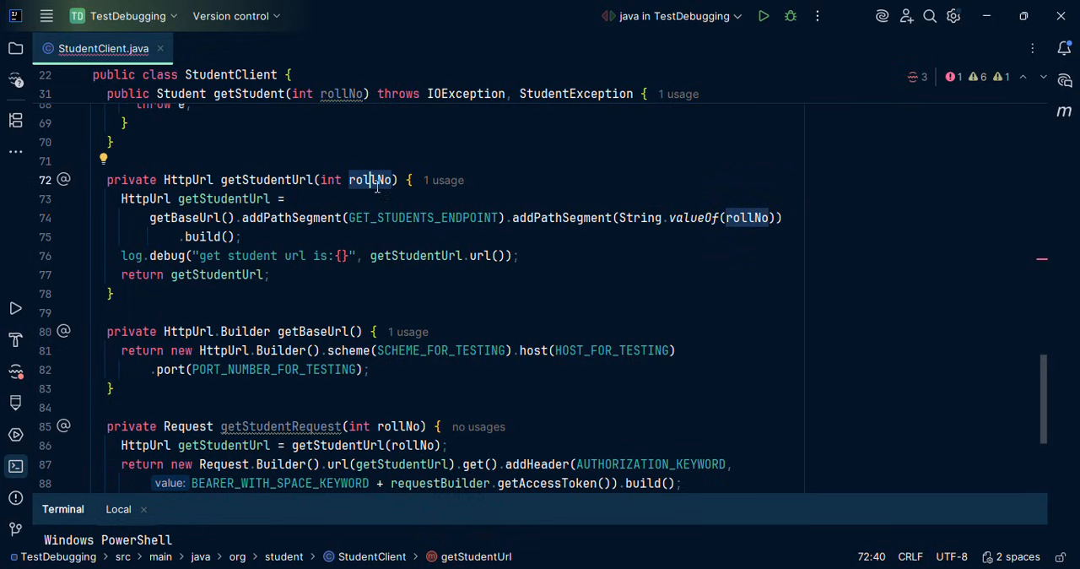
mouse_move(259, 261)
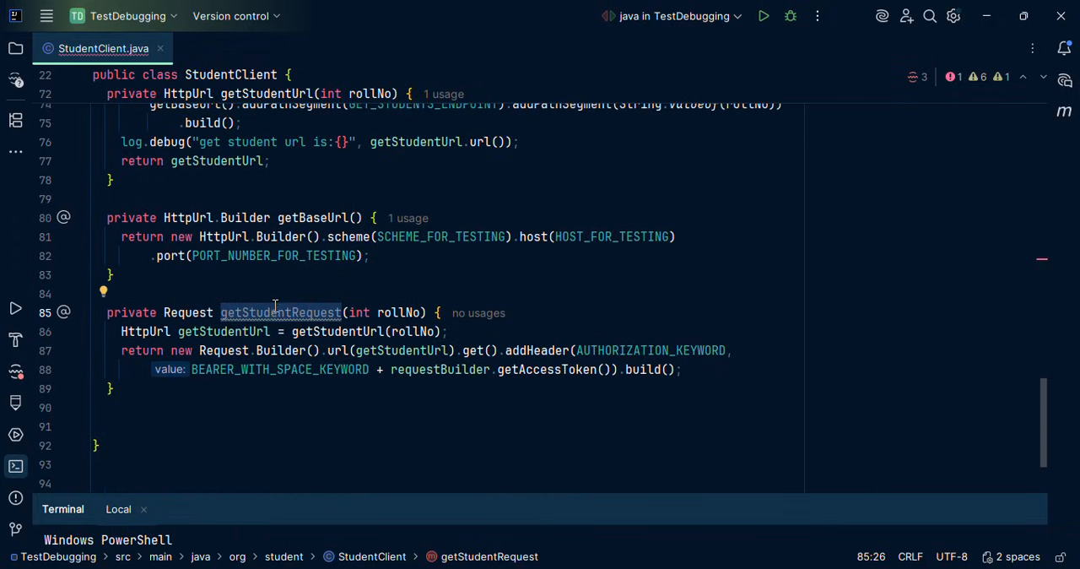
mouse_move(186, 313)
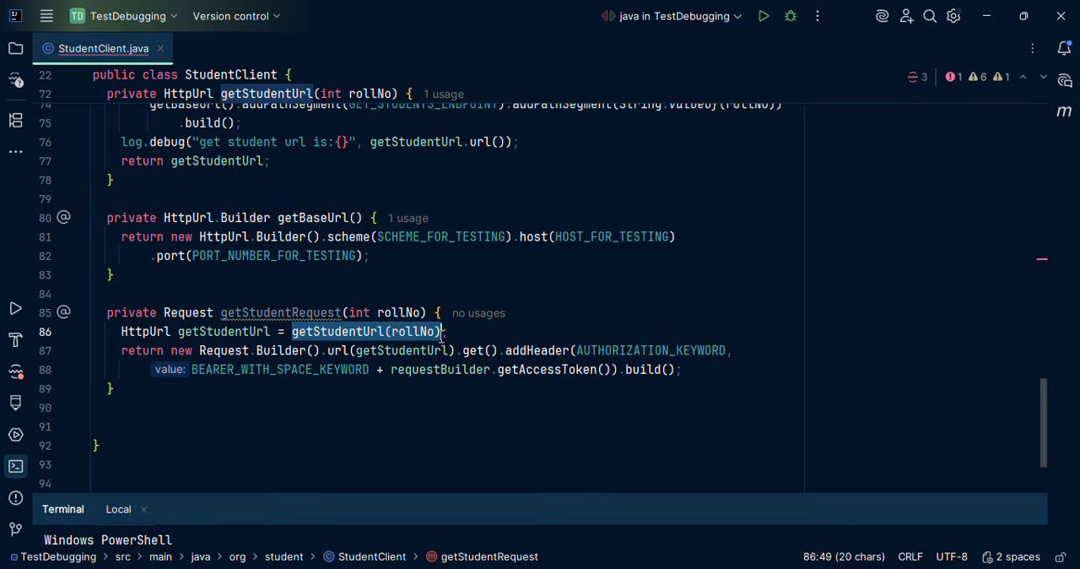
type(";")
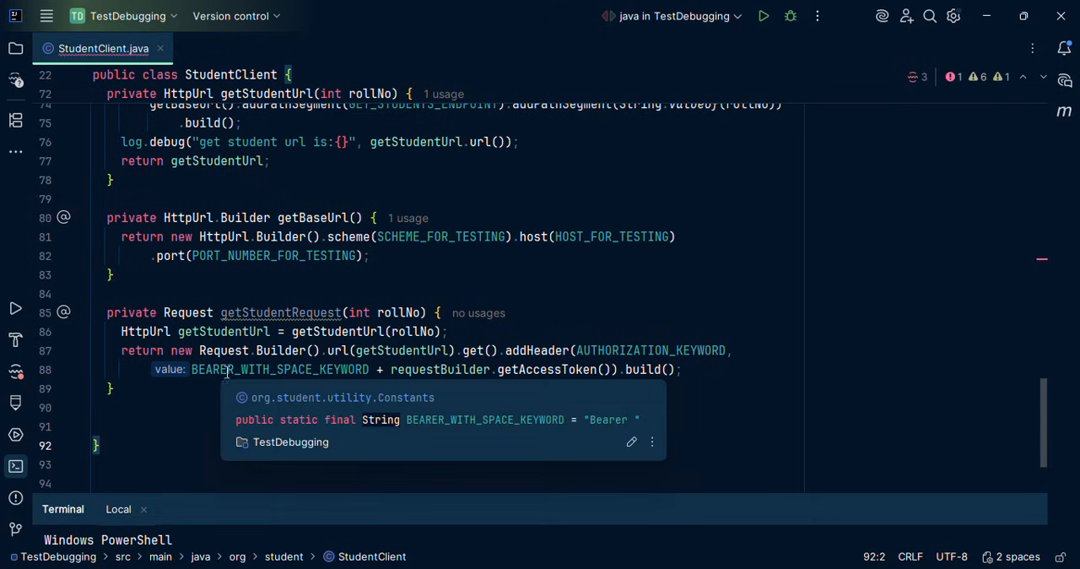
mouse_move(394, 368)
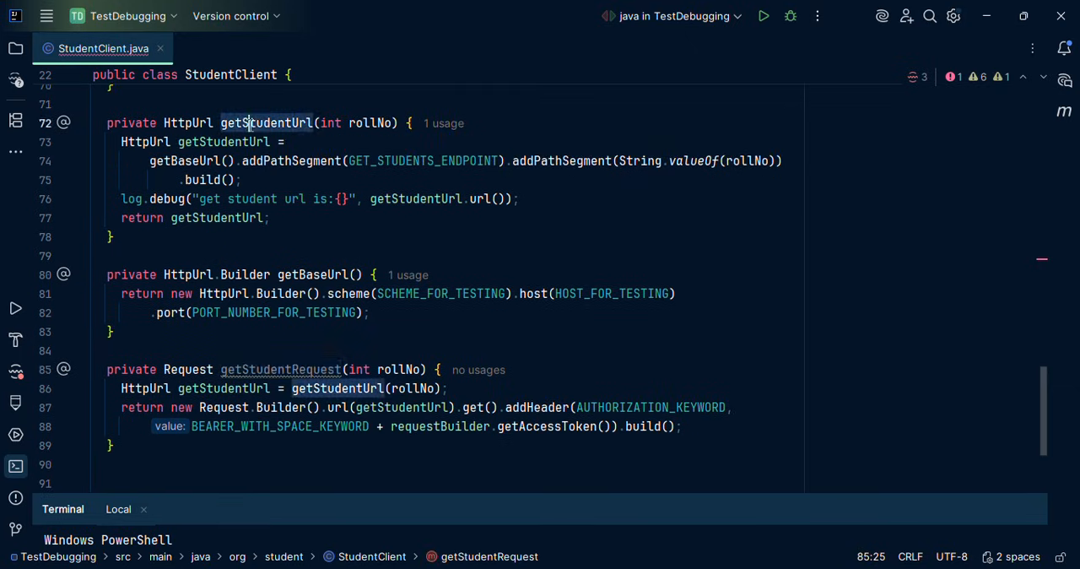
left_click(312, 274)
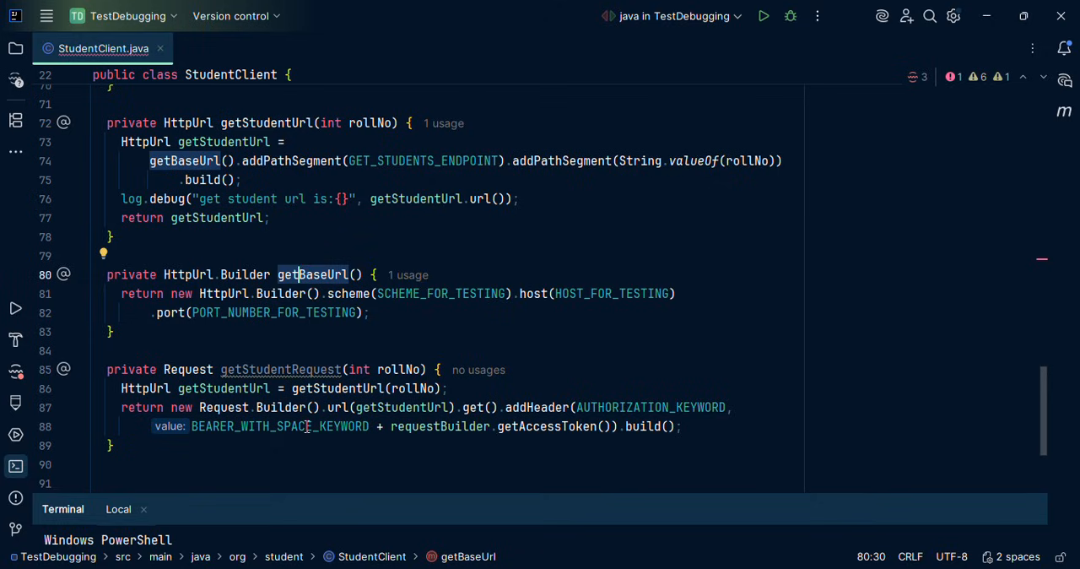
left_click(280, 368)
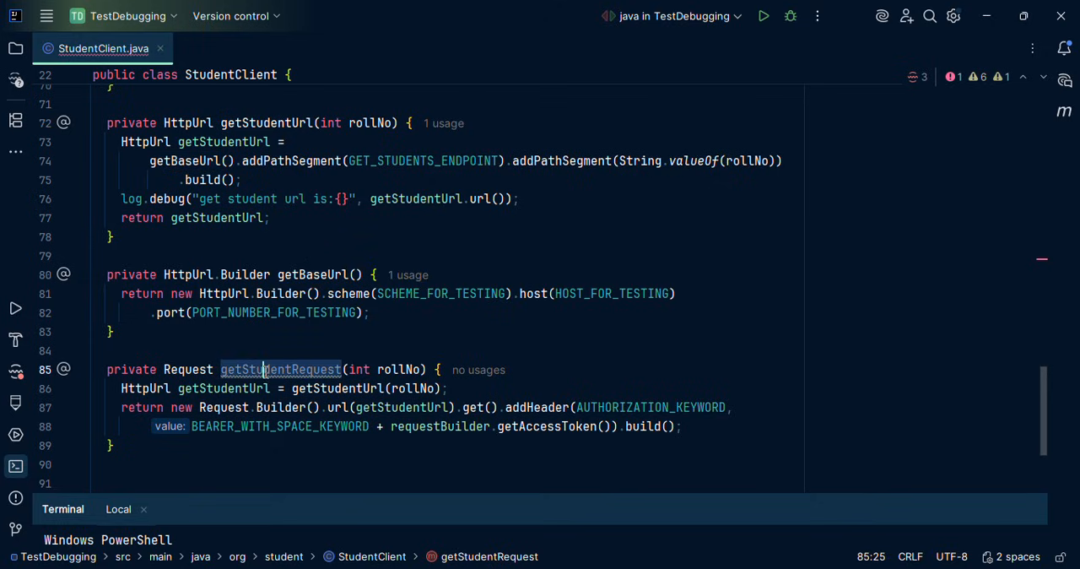
left_click(312, 370)
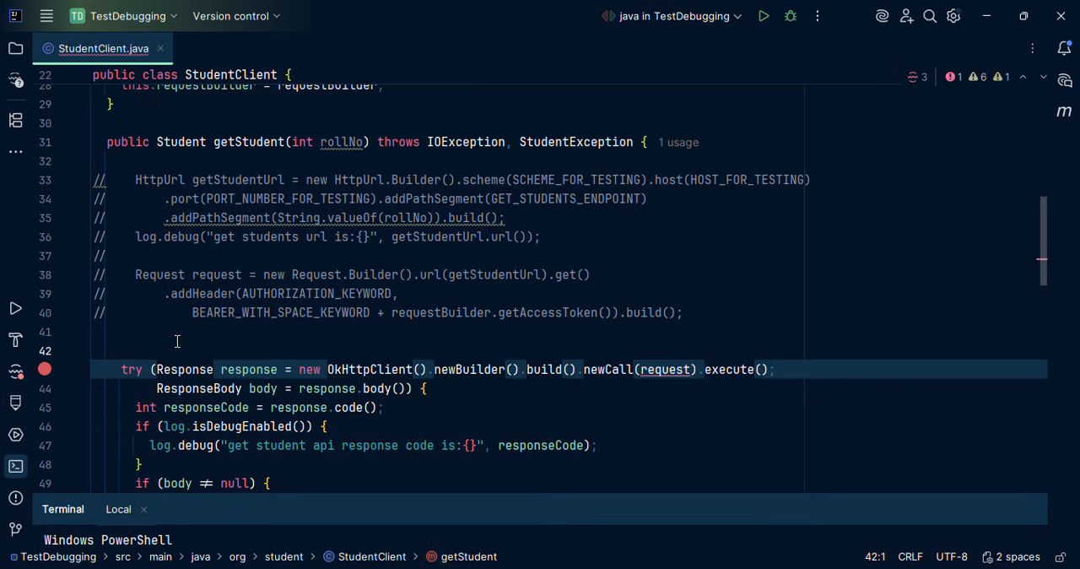
Step: Write Request request = getStudentRequest(rollNo); at the start of getStudent
type("Request")
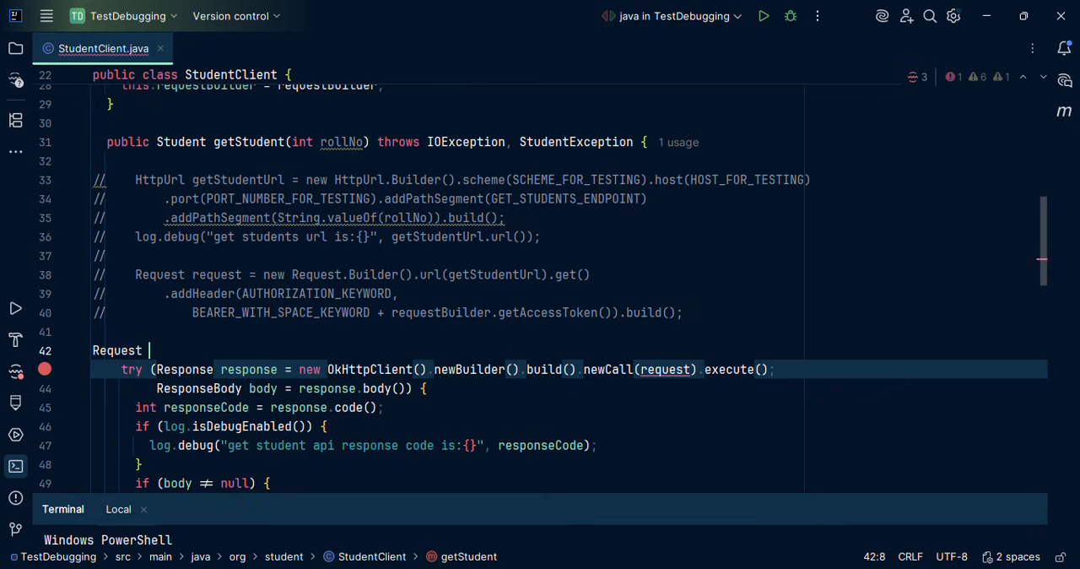
type("request=")
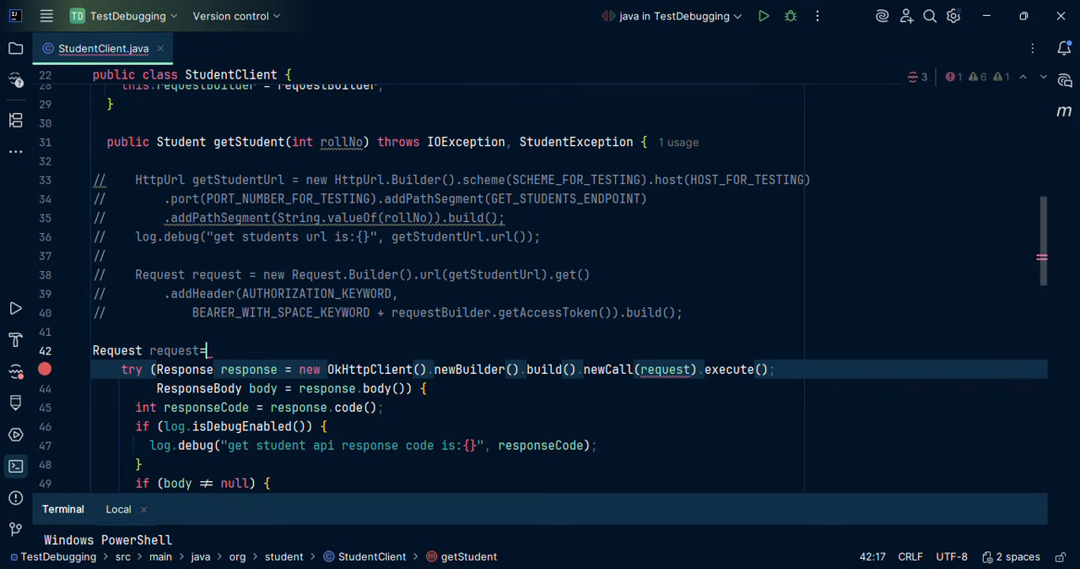
type("getStudentRequest(rollNo);")
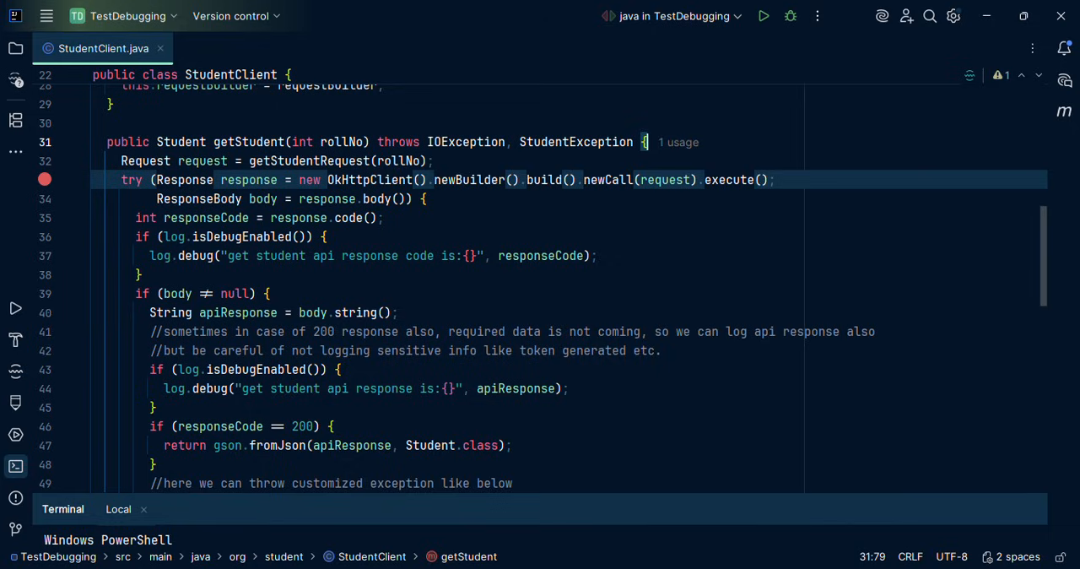
left_click(97, 160)
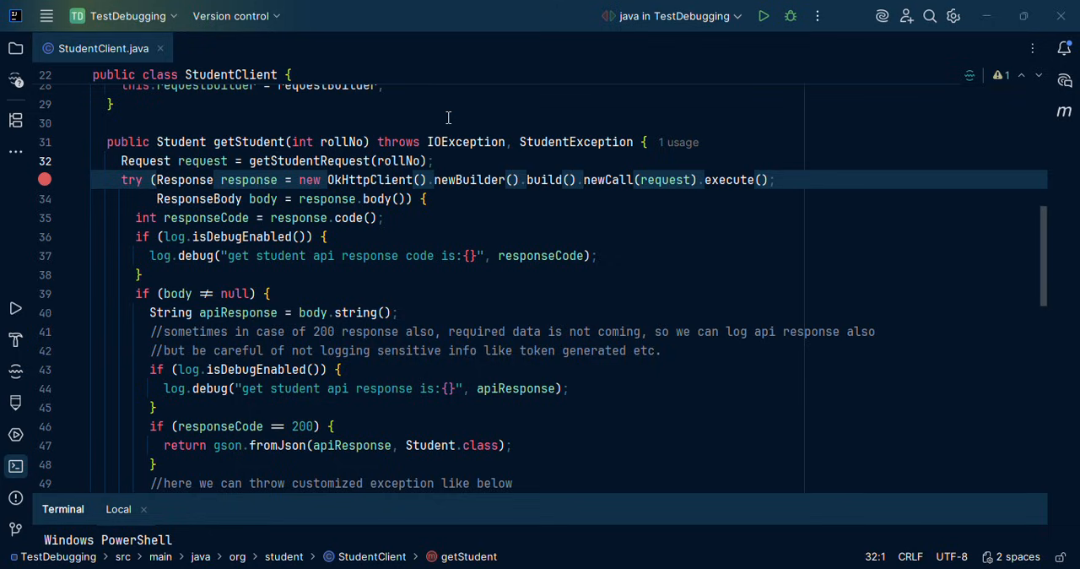
mouse_move(191, 169)
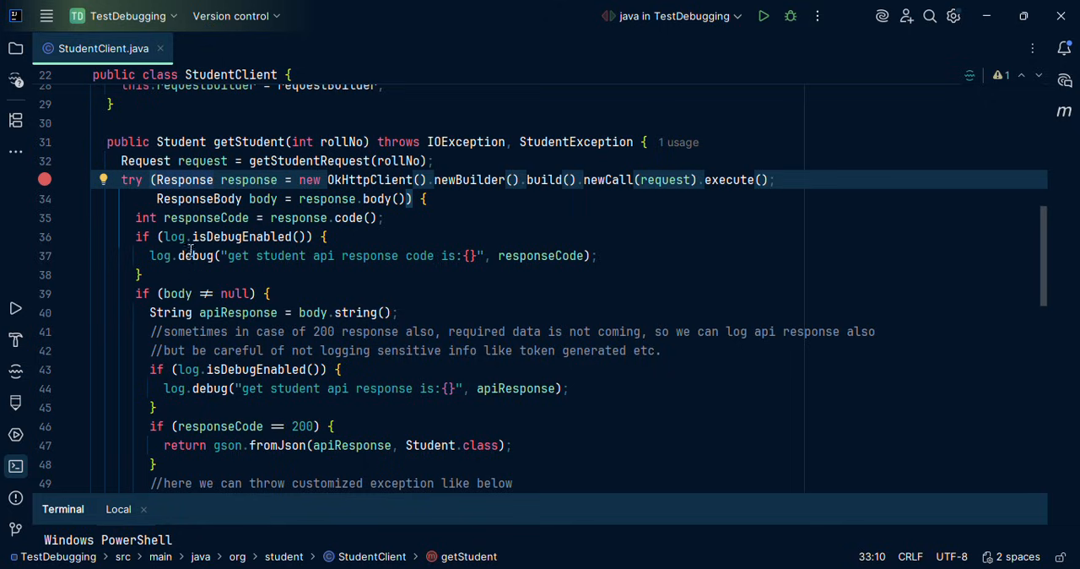
scroll("down", 3)
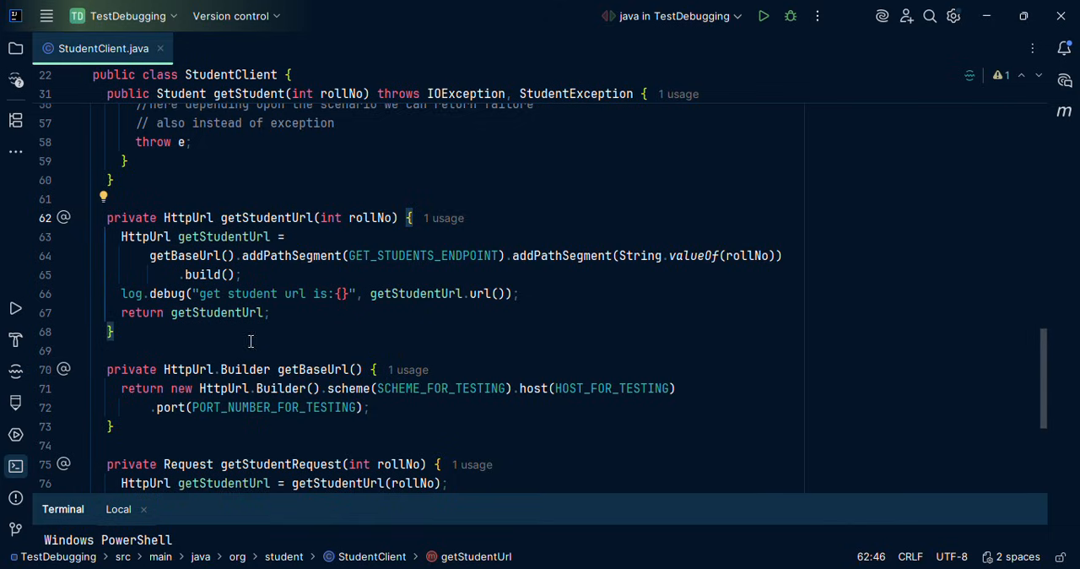
Step: Select code in the getStudentUrl, getBaseUrl and getStudentRequest helpers for cutting
double_click(267, 218)
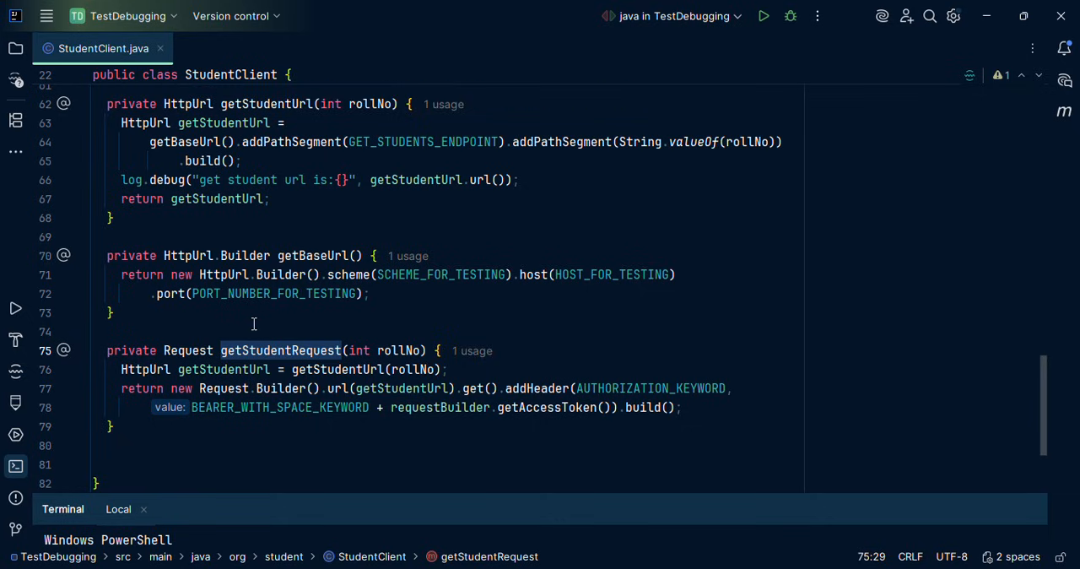
scroll("up", 3)
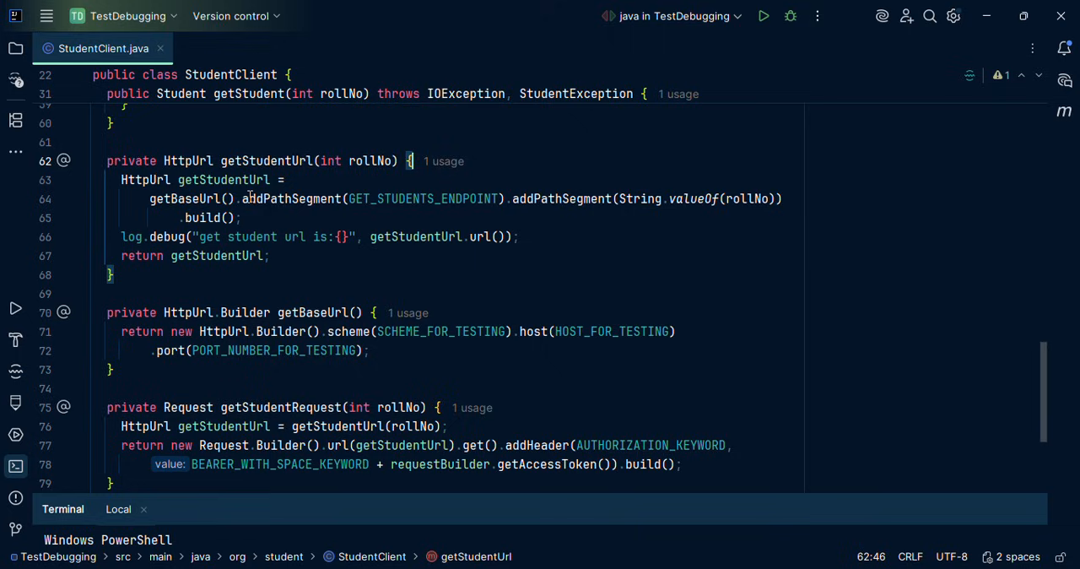
mouse_move(224, 330)
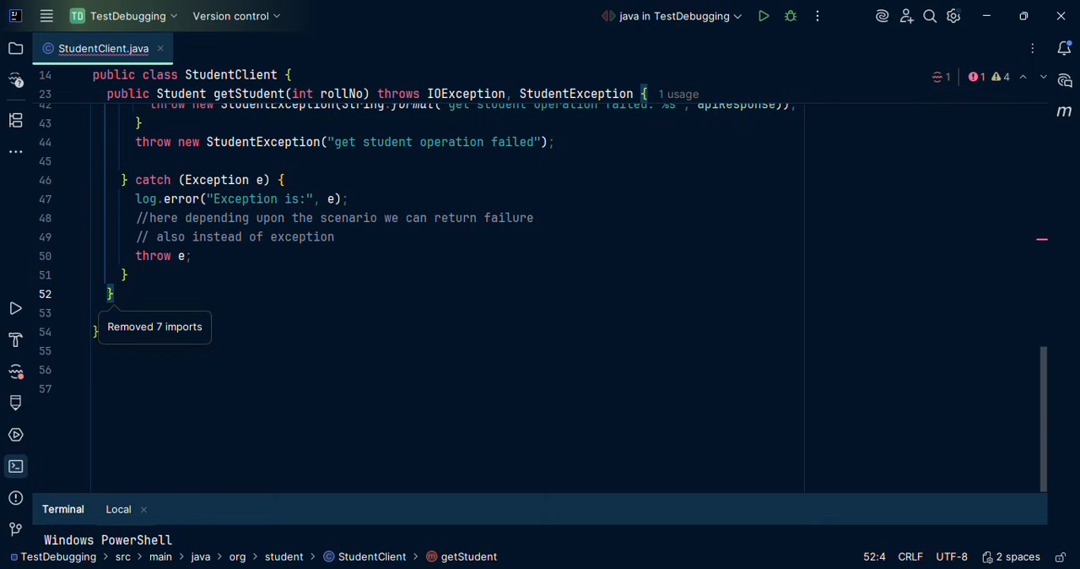
Step: Find RequestBuilder.java with a 'req' search and open it
type("req")
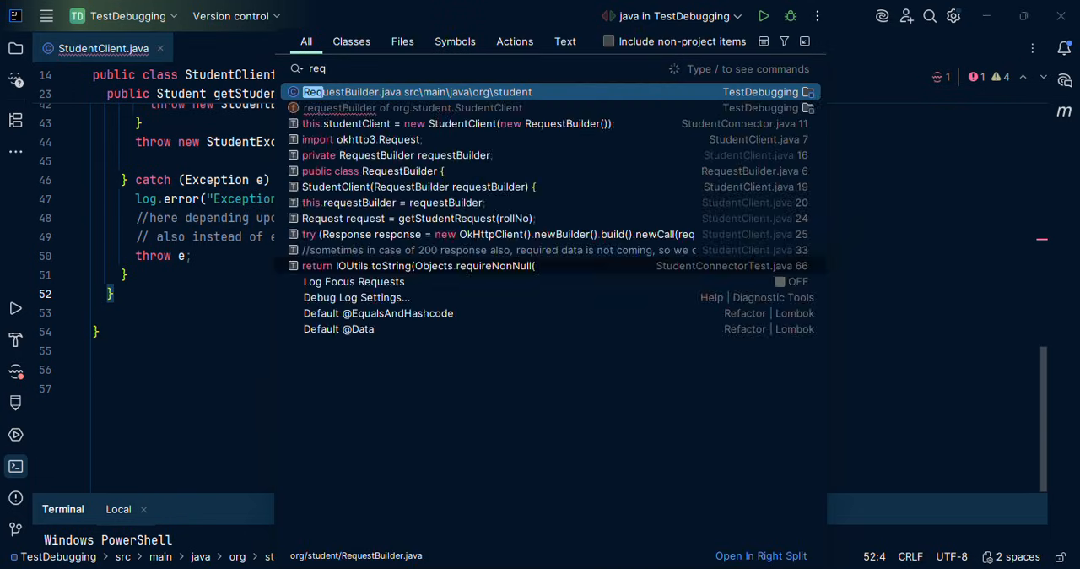
left_click(413, 91)
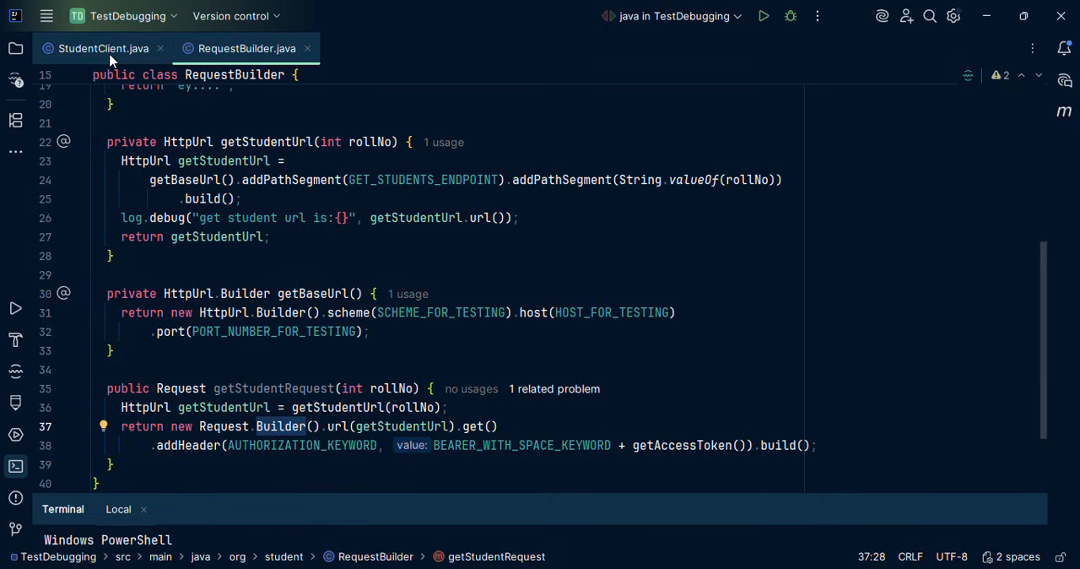
Step: Prefix the getStudentRequest(rollNo) call in StudentClient with requestBuilder
left_click(103, 48)
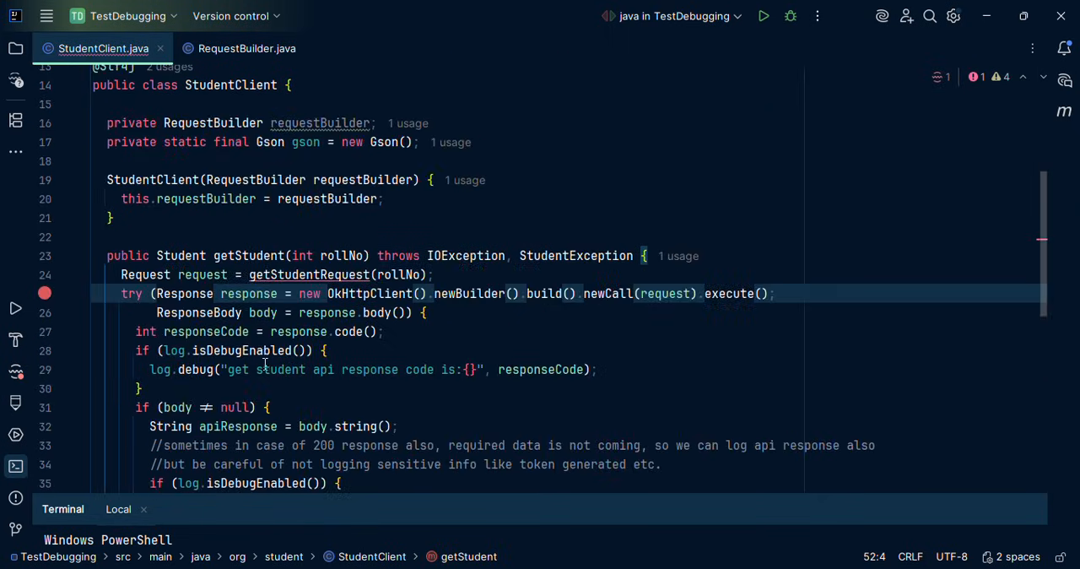
mouse_move(255, 350)
type("requestBuilder.")
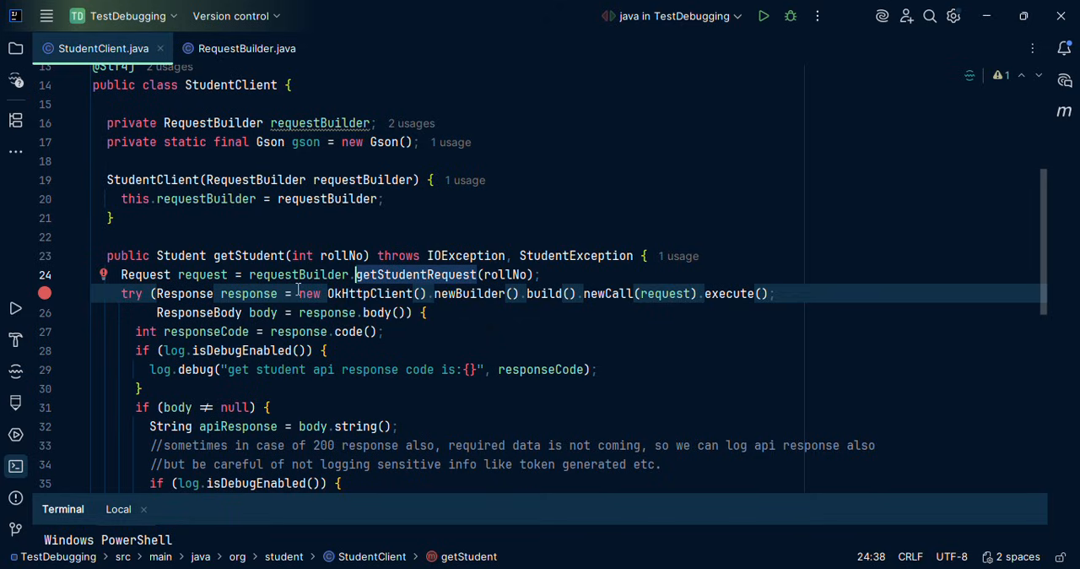
mouse_move(298, 289)
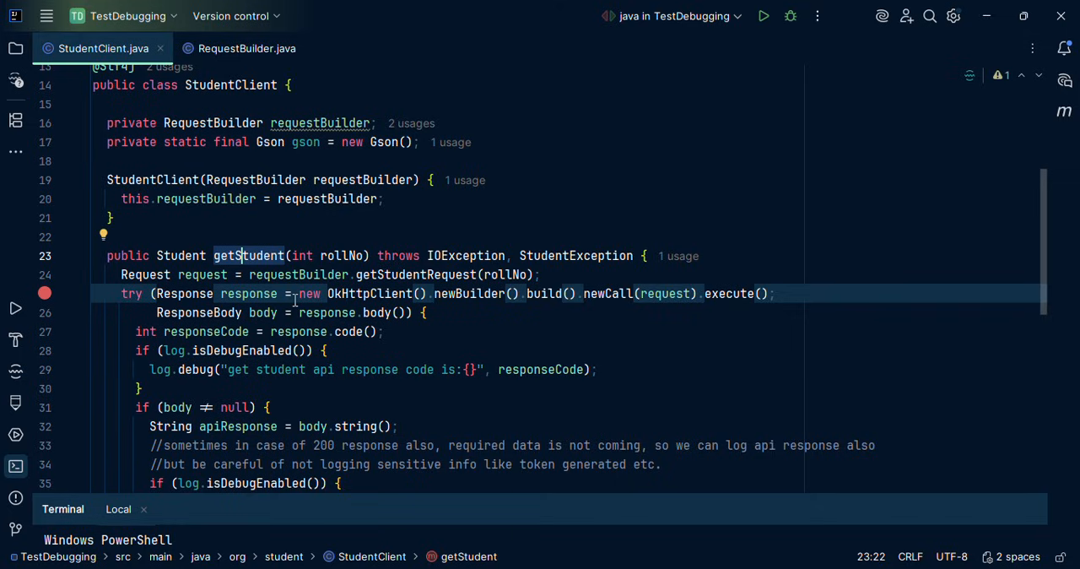
scroll("down", 3)
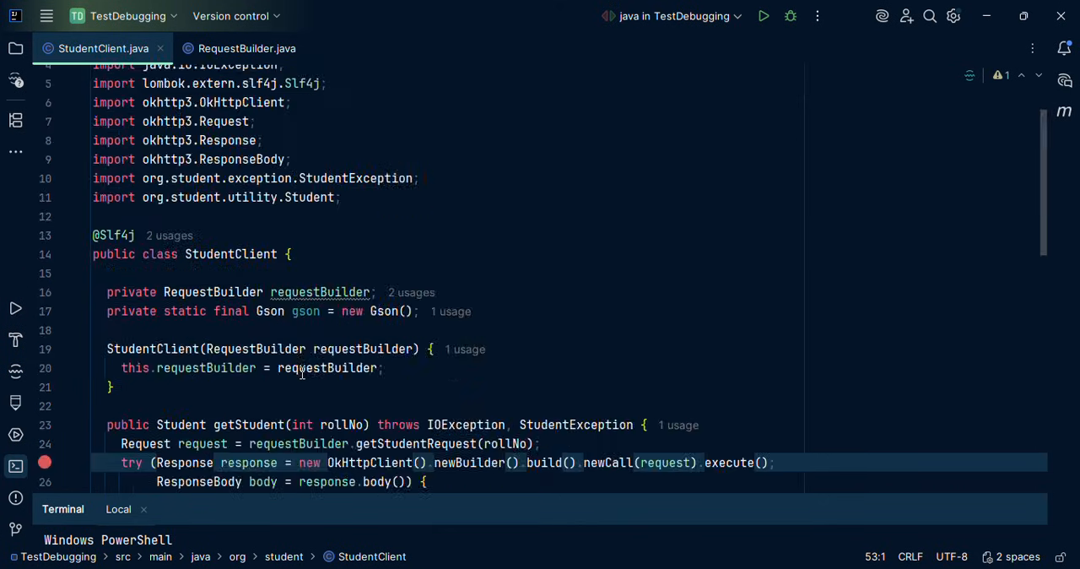
scroll("down", 3)
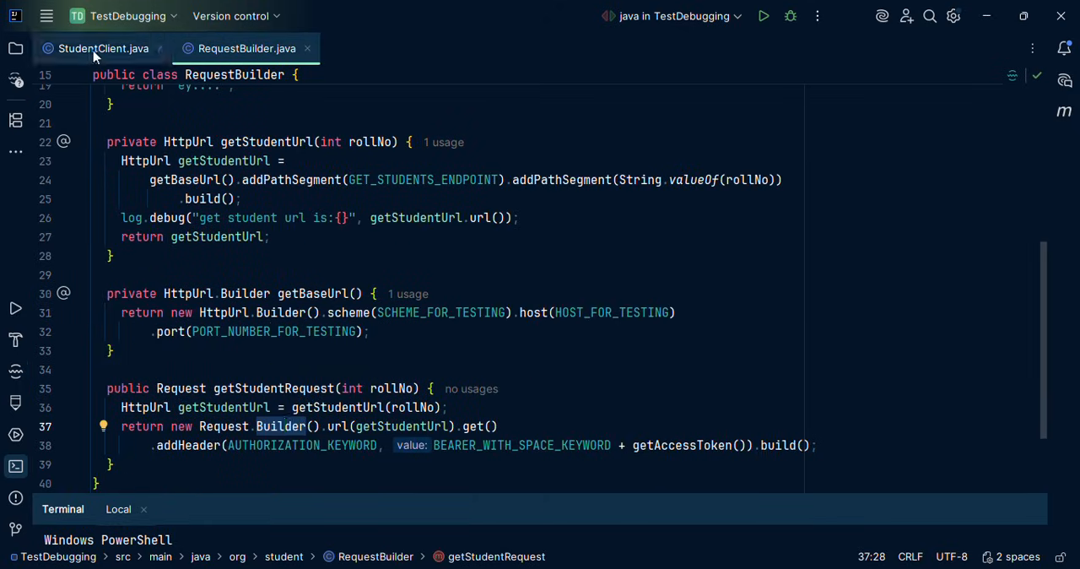
left_click(104, 48)
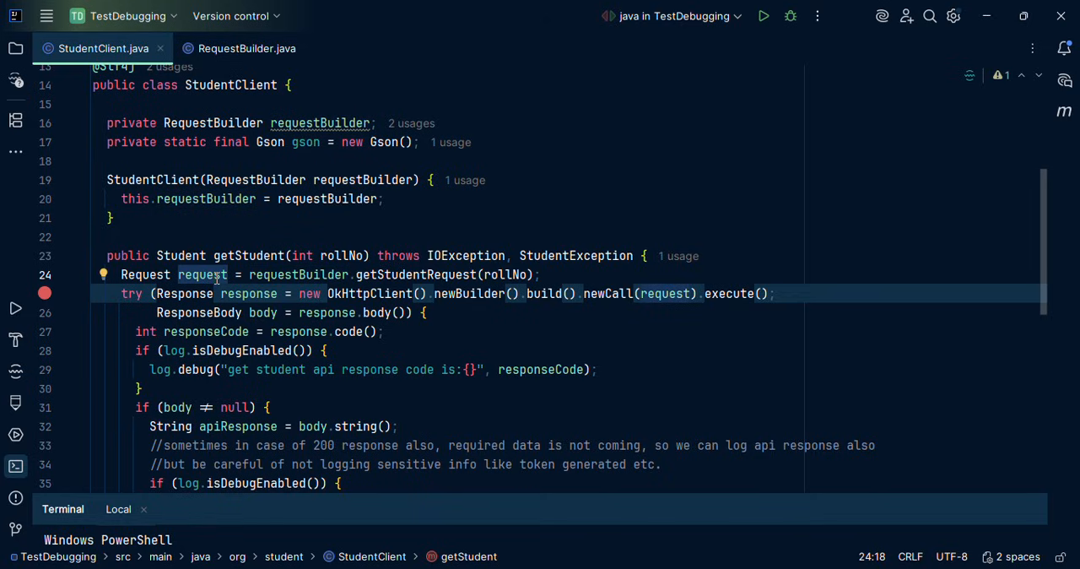
mouse_move(664, 292)
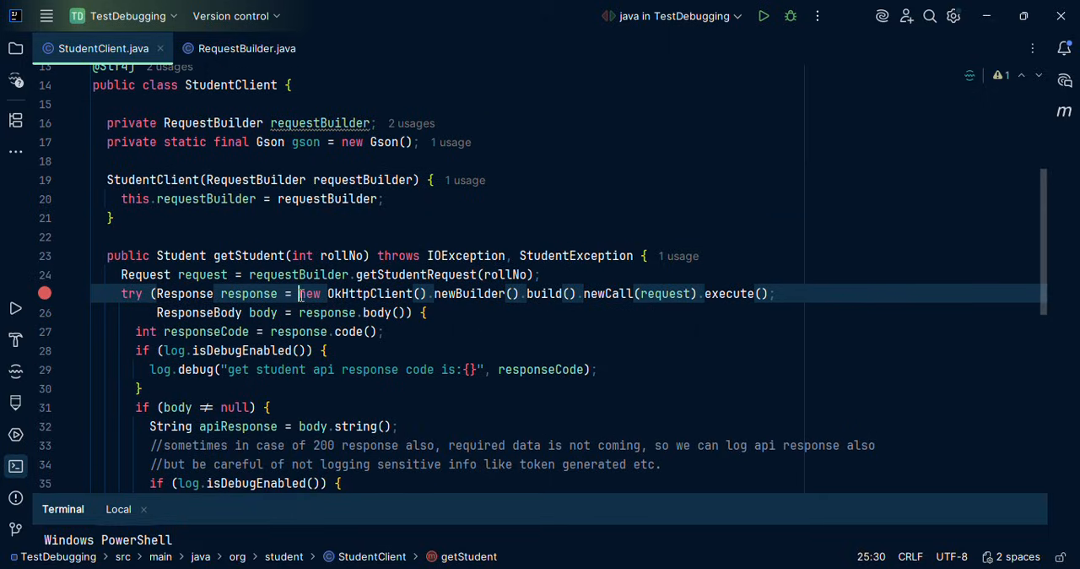
Step: Select new OkHttpClient().newBuilder() in getStudent's try line, then view the getOkHttpClient draft in Notepad
left_click_drag(298, 293, 428, 293)
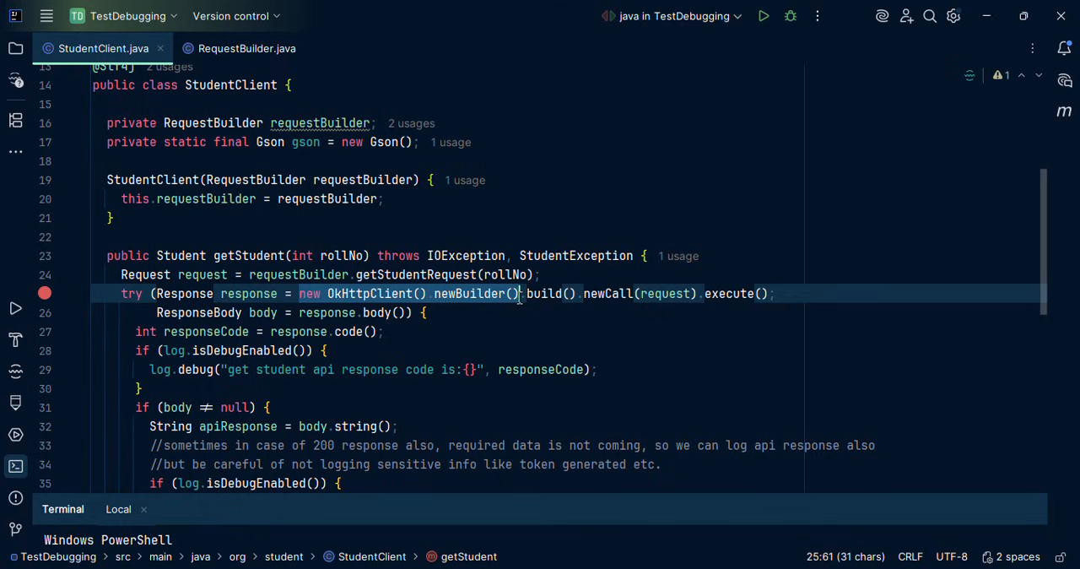
left_click_drag(299, 293, 521, 293)
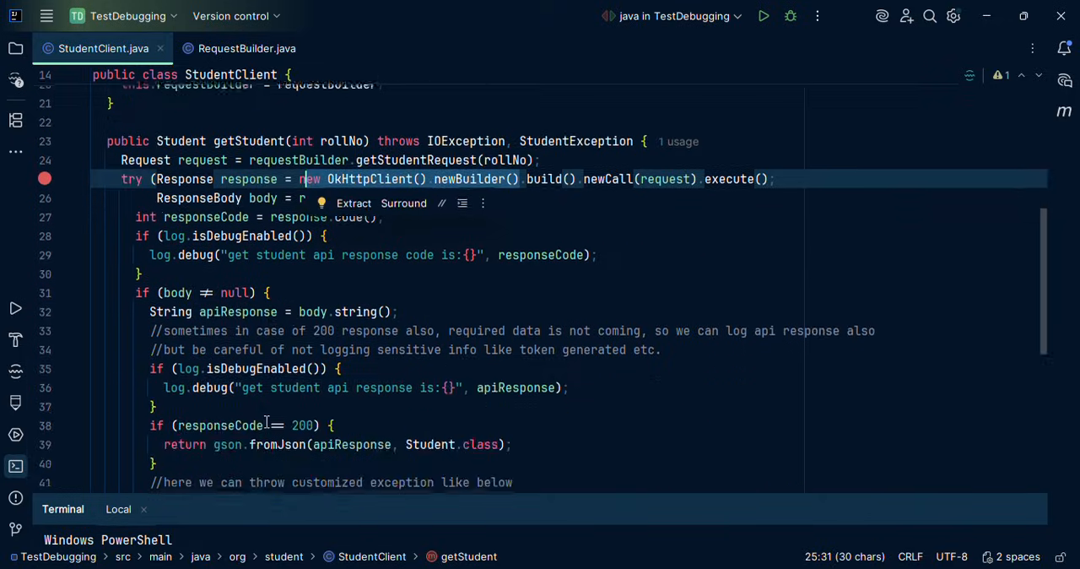
scroll("down", 3)
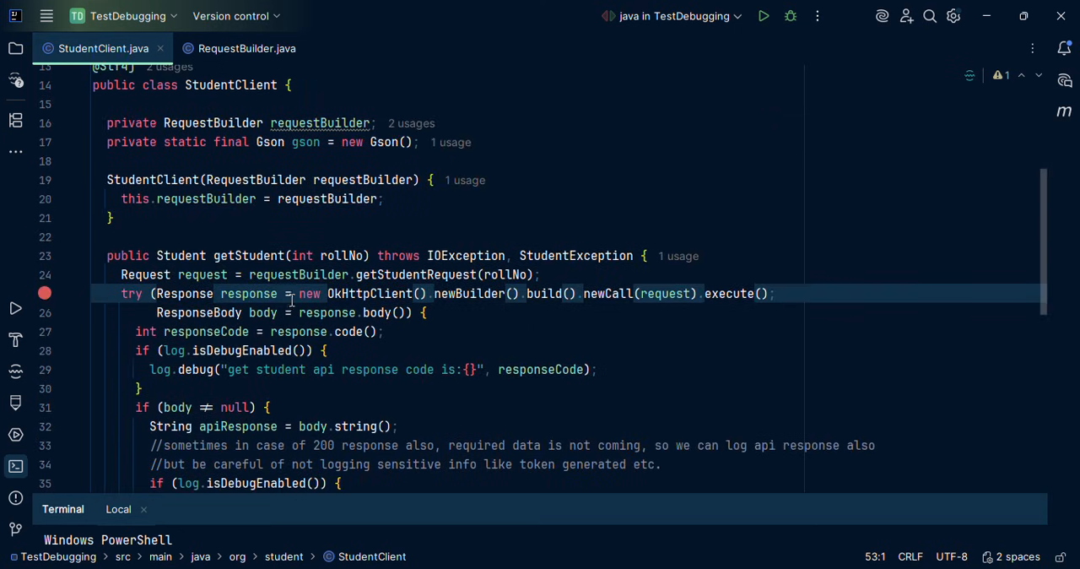
left_click_drag(298, 293, 519, 293)
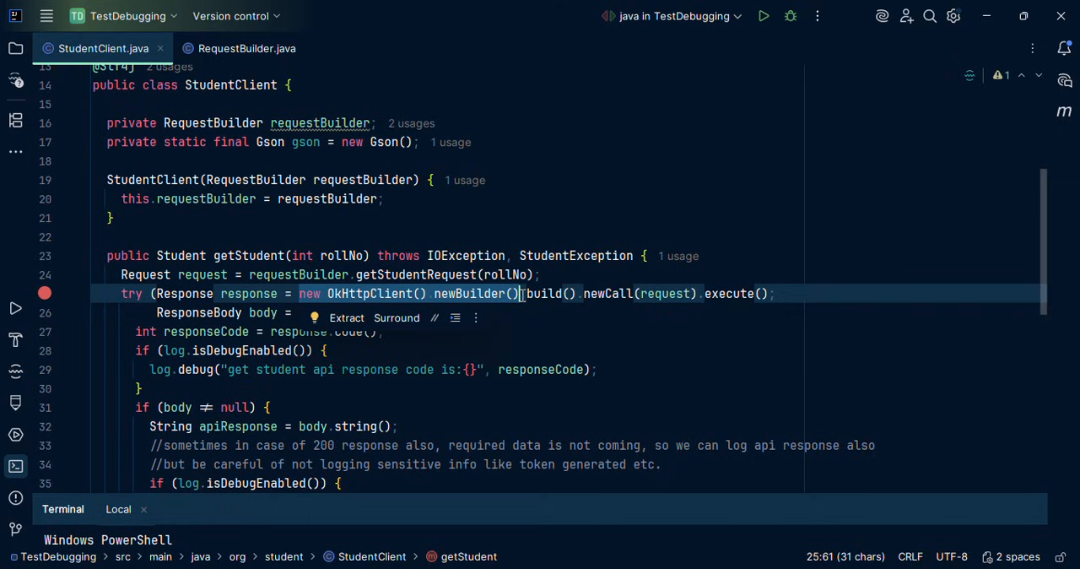
scroll("down", 3)
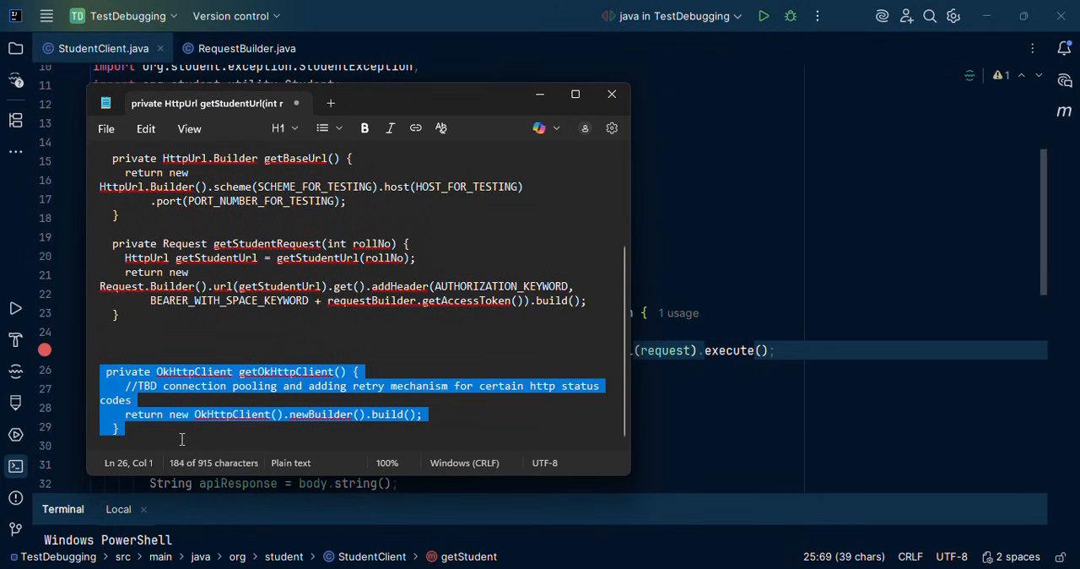
Step: Add getOkHttpClient to RequestBuilder.java and change it from private to public
left_click(612, 94)
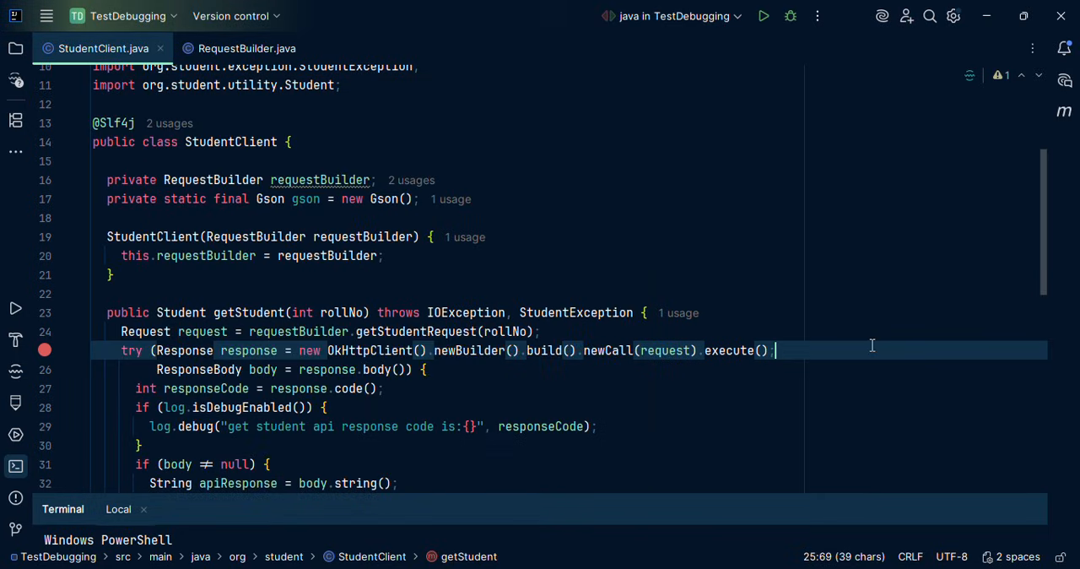
left_click(248, 48)
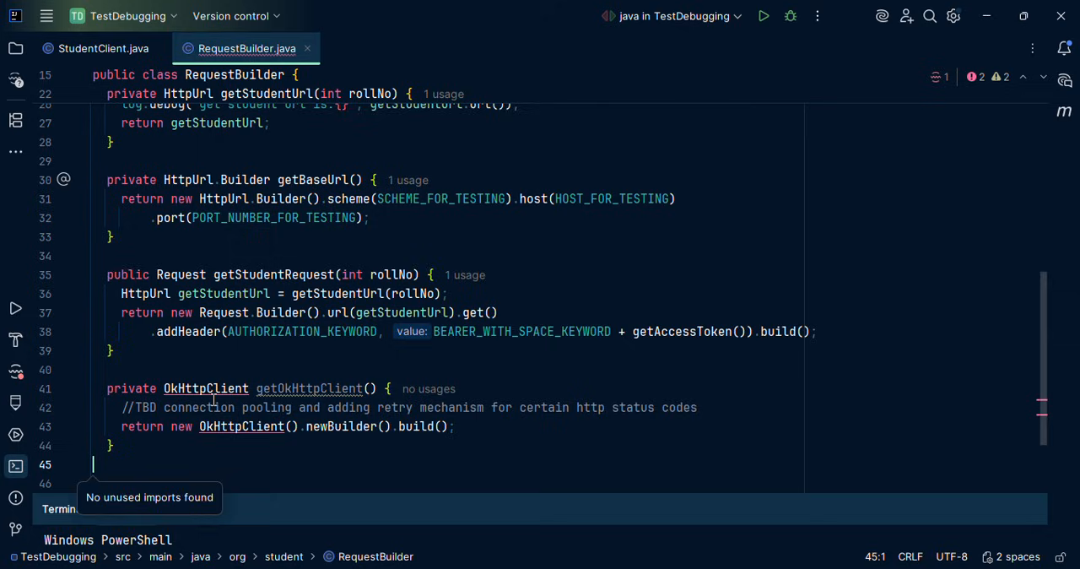
left_click(206, 388)
type("ublic")
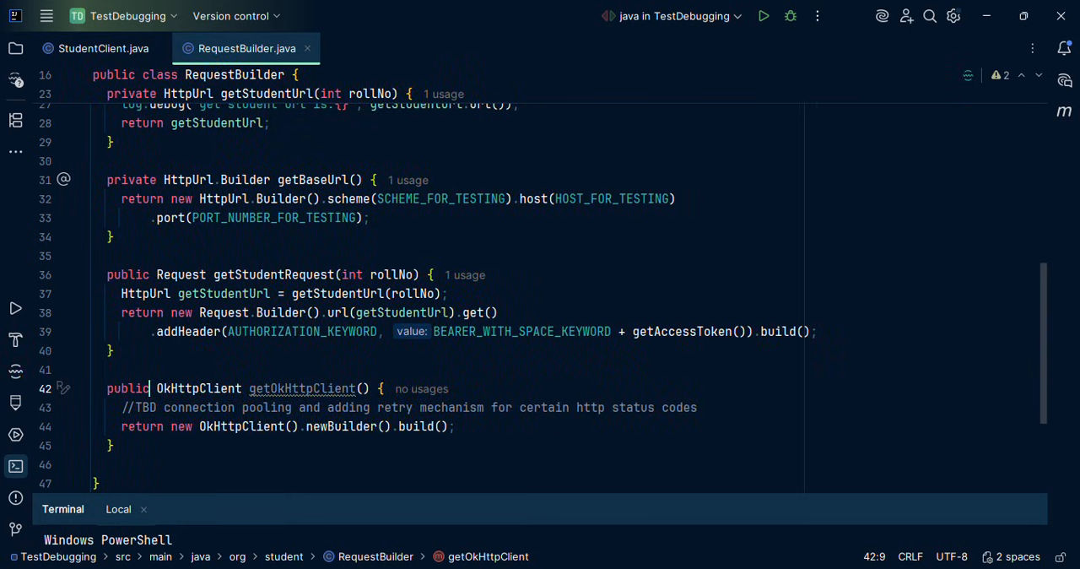
left_click(95, 48)
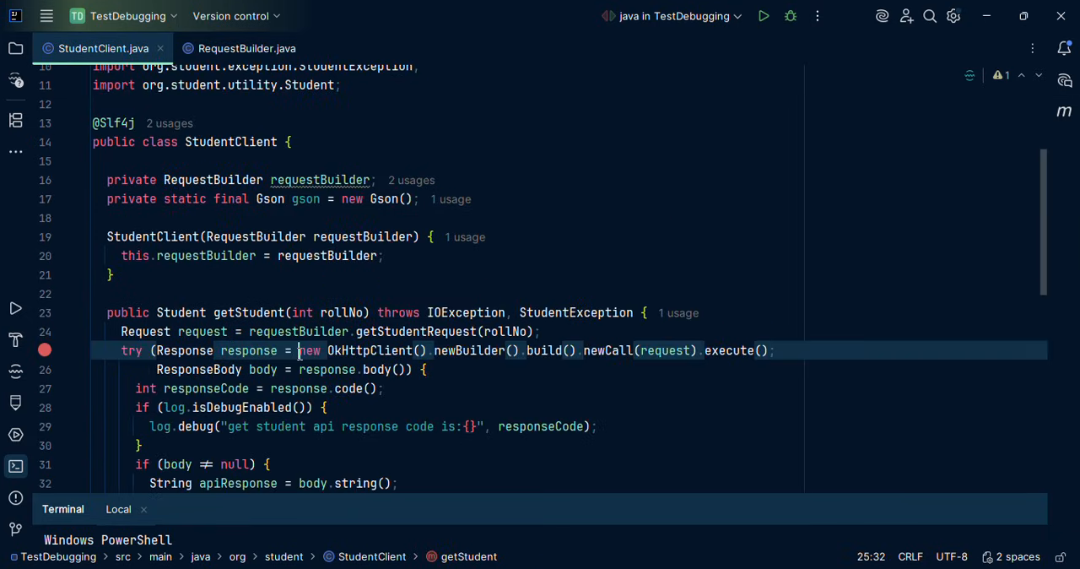
Step: Replace new OkHttpClient().newBuilder().build() in the try line with requestBuilder.getOkHttpClient()
left_click_drag(298, 350, 569, 351)
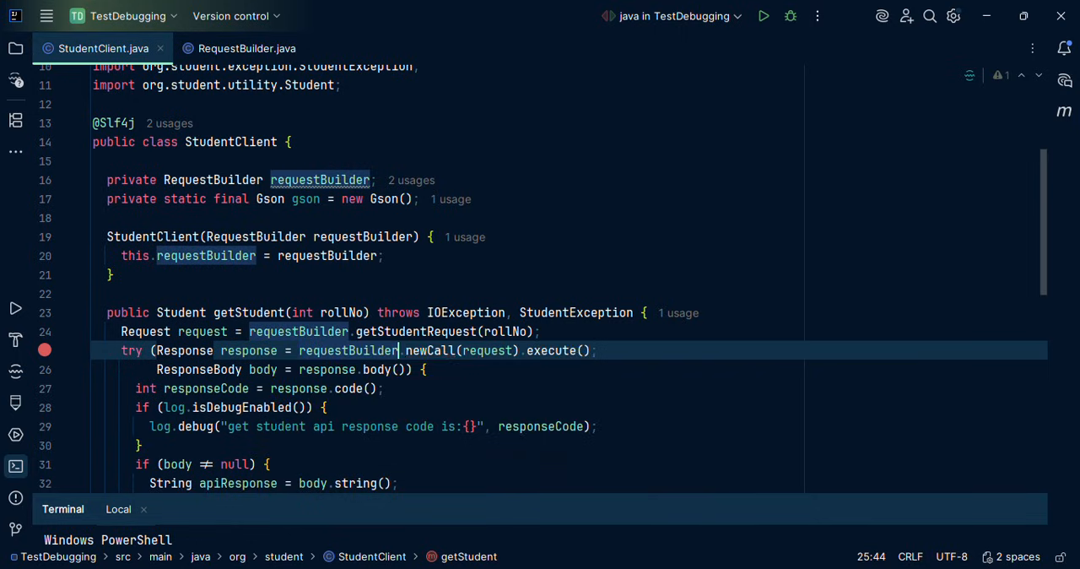
type(".getOkHttpClient().")
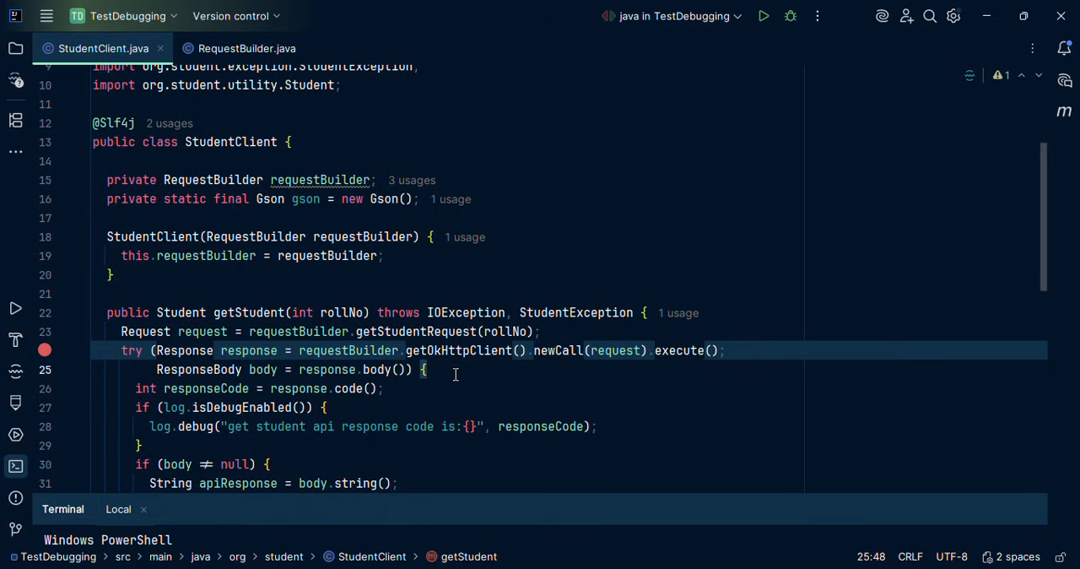
mouse_move(213, 84)
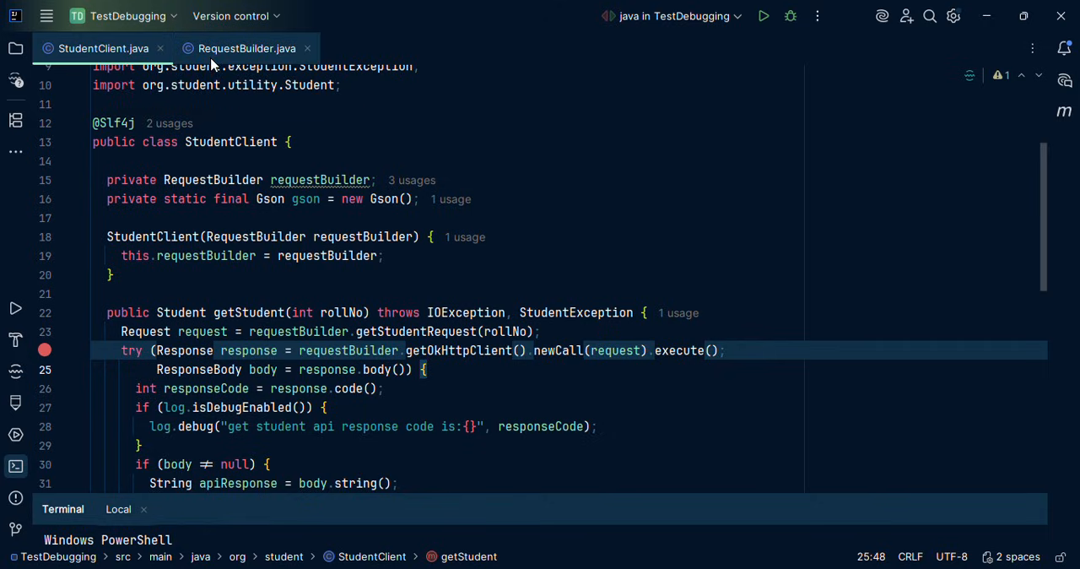
Step: Switch to RequestBuilder.java and scroll through its helper methods and import section
left_click(247, 48)
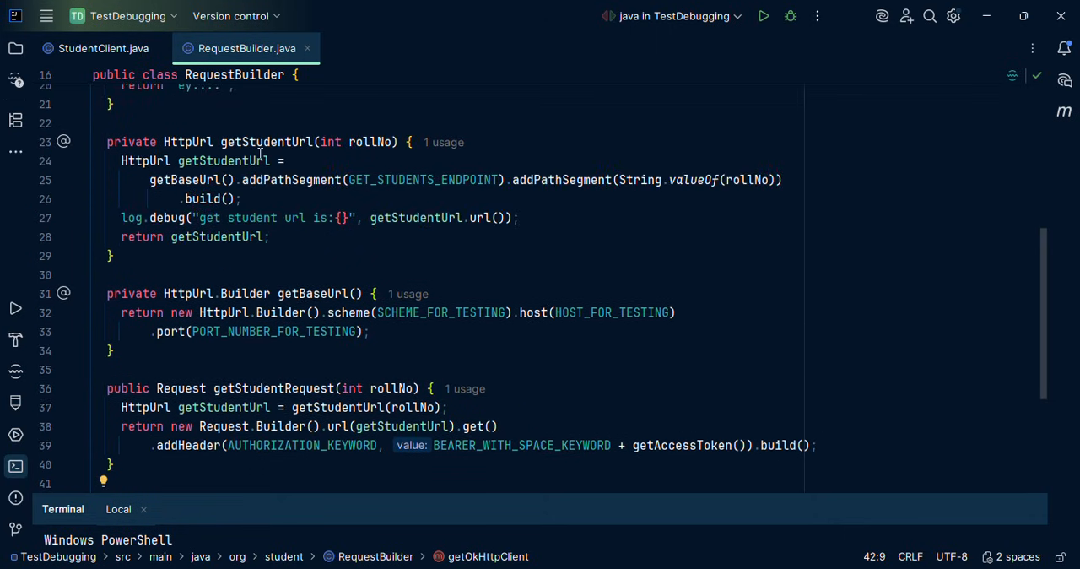
mouse_move(301, 292)
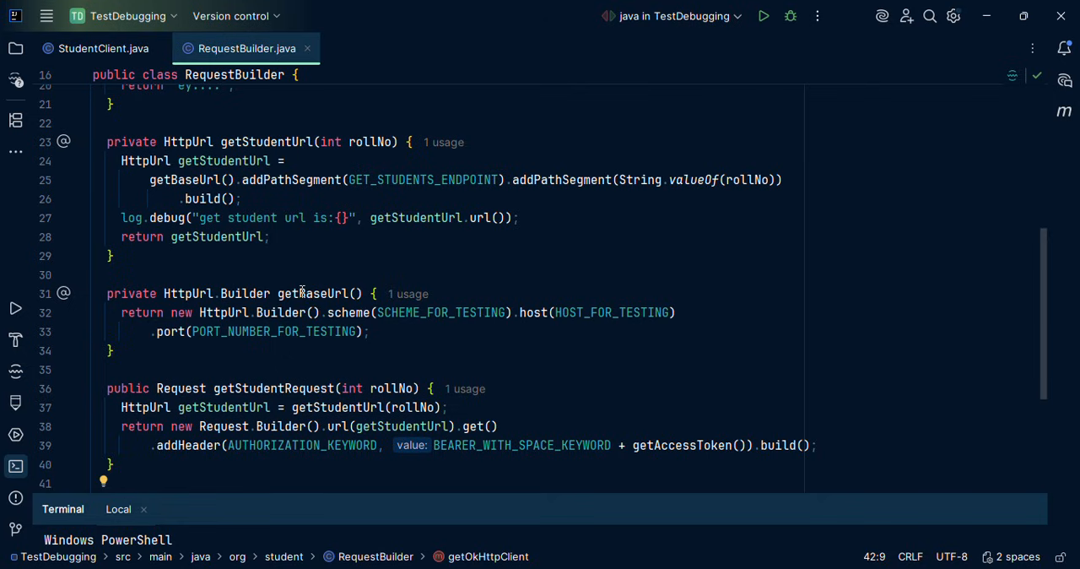
scroll("down", 3)
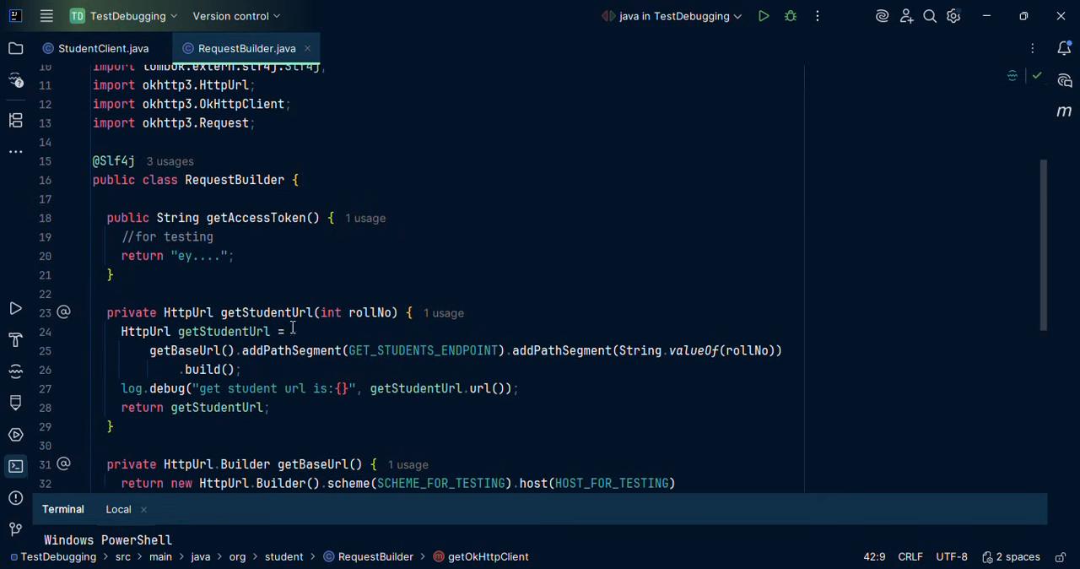
scroll("down", 3)
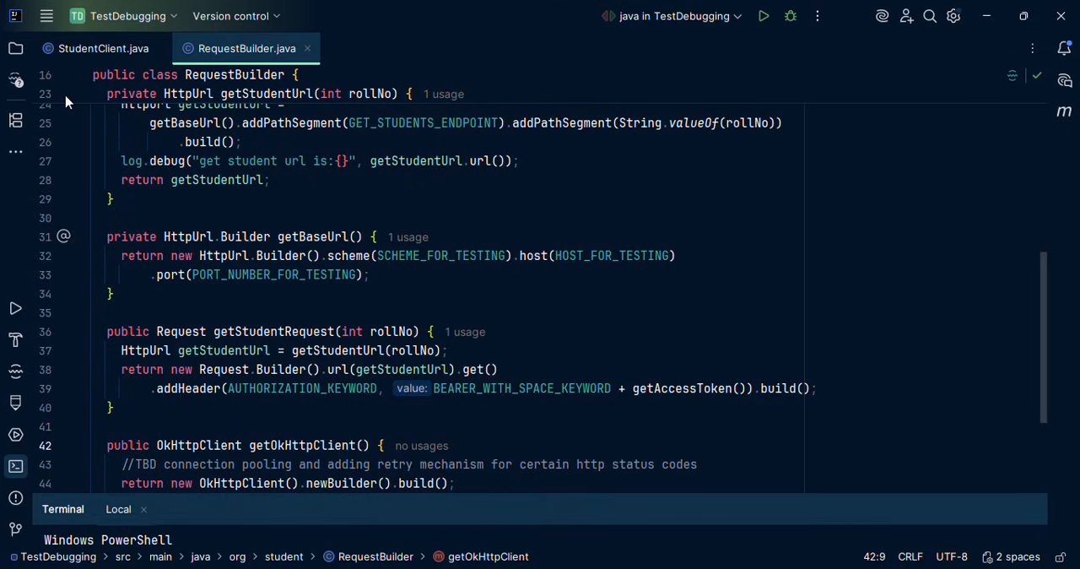
mouse_move(103, 48)
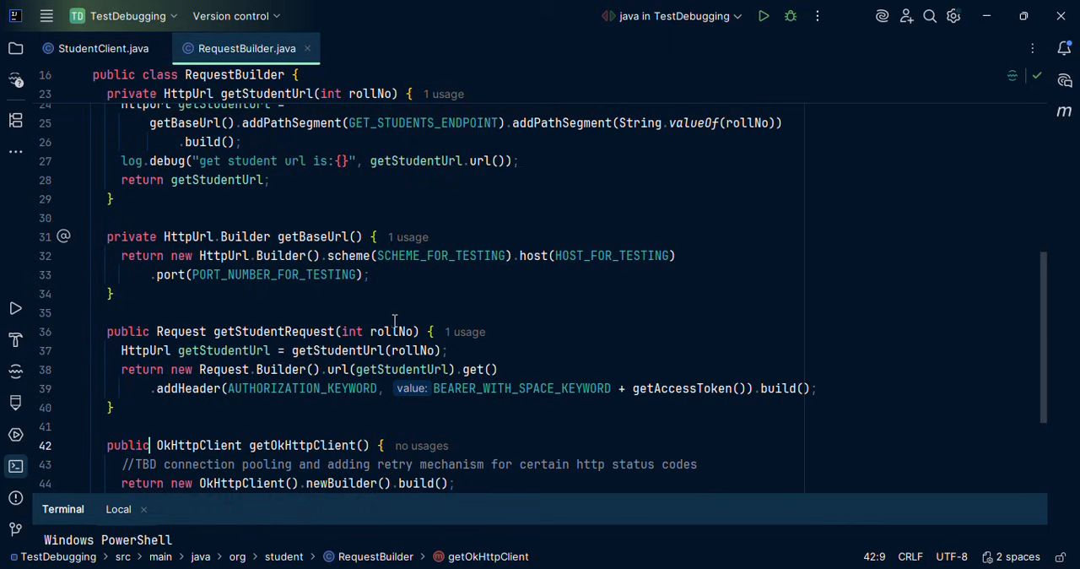
scroll("down", 3)
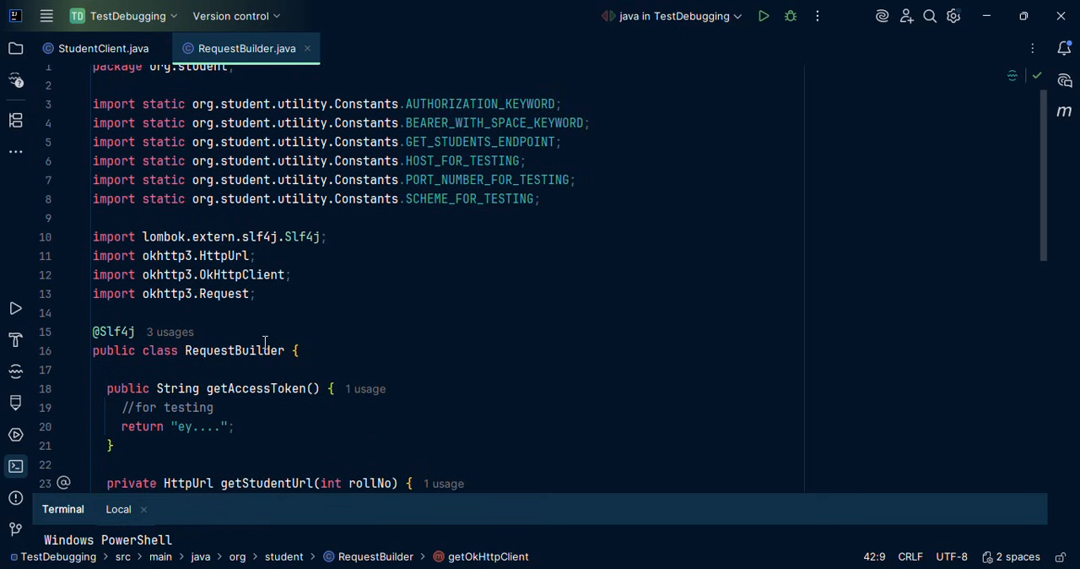
mouse_move(378, 257)
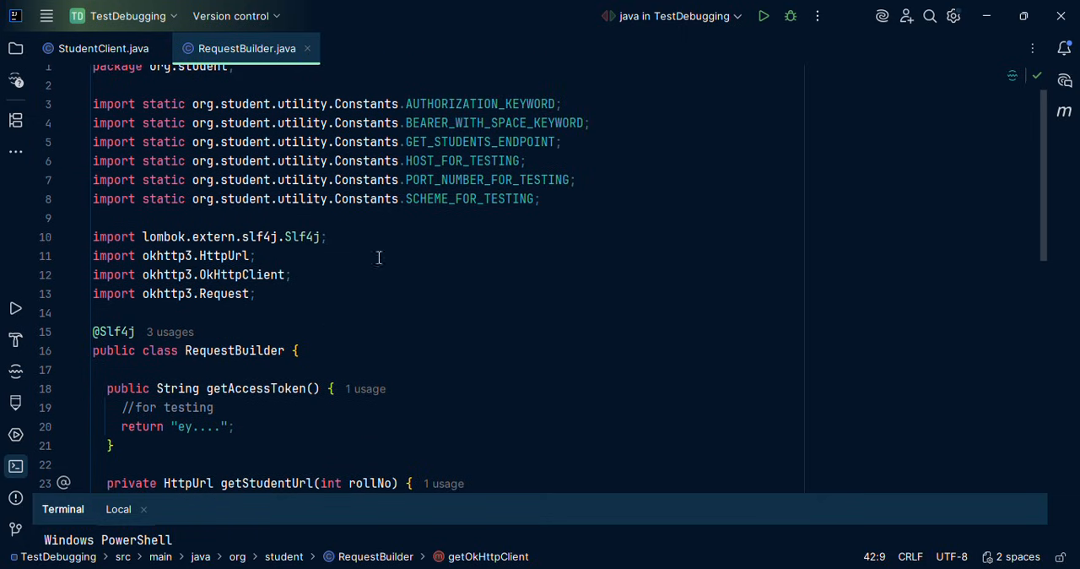